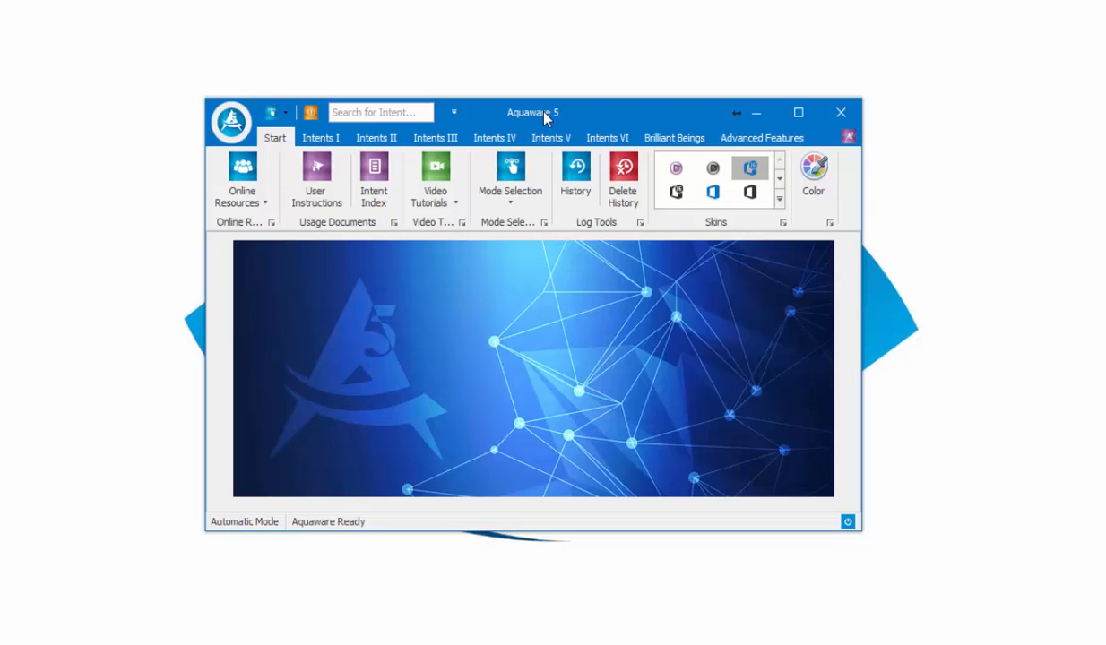
mouse_move(500, 97)
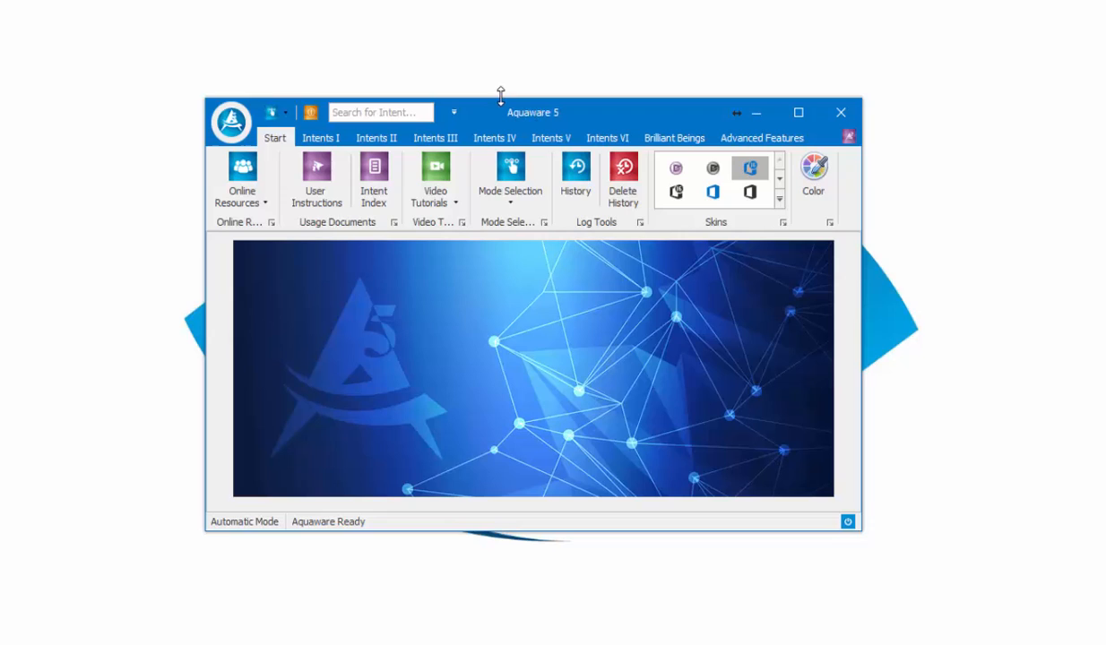
mouse_move(348, 91)
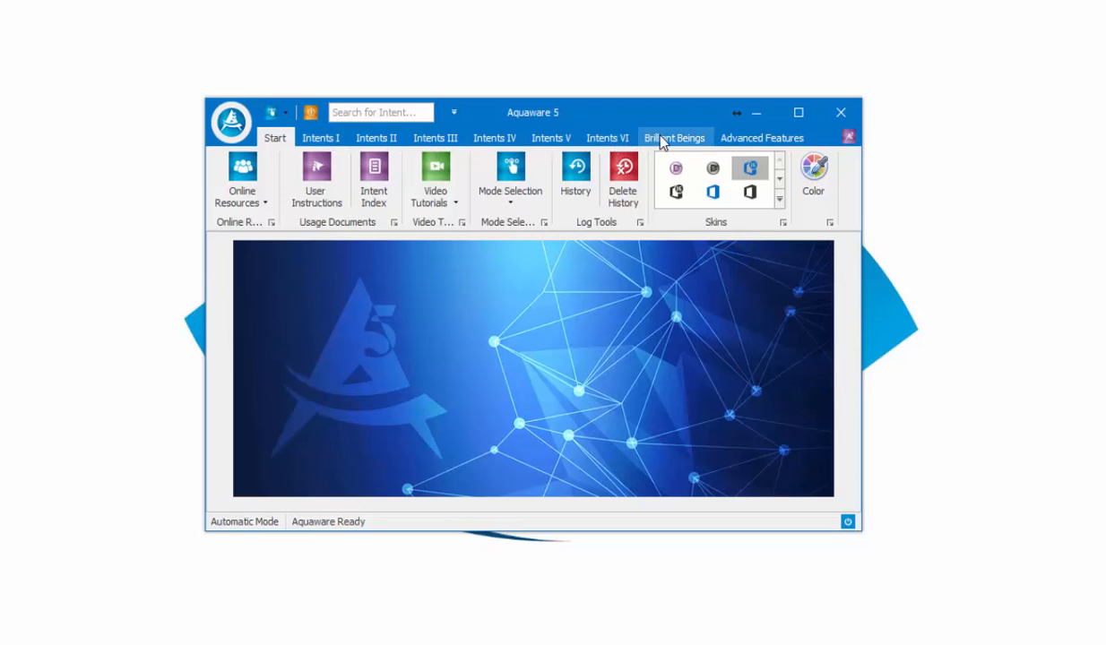
mouse_move(551, 137)
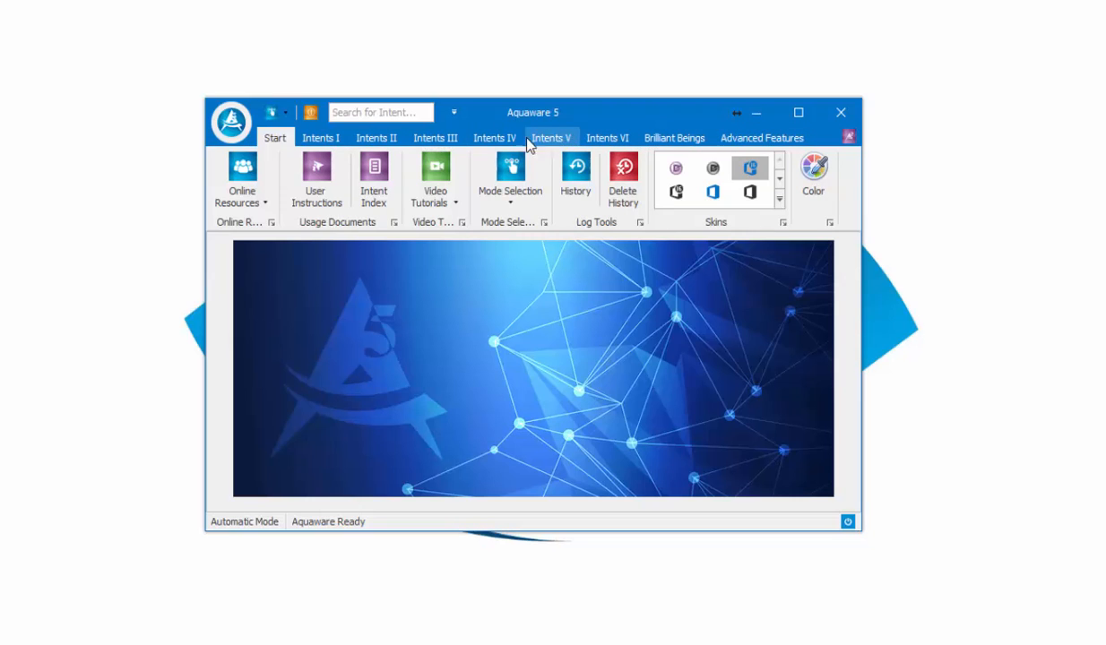
mouse_move(237, 125)
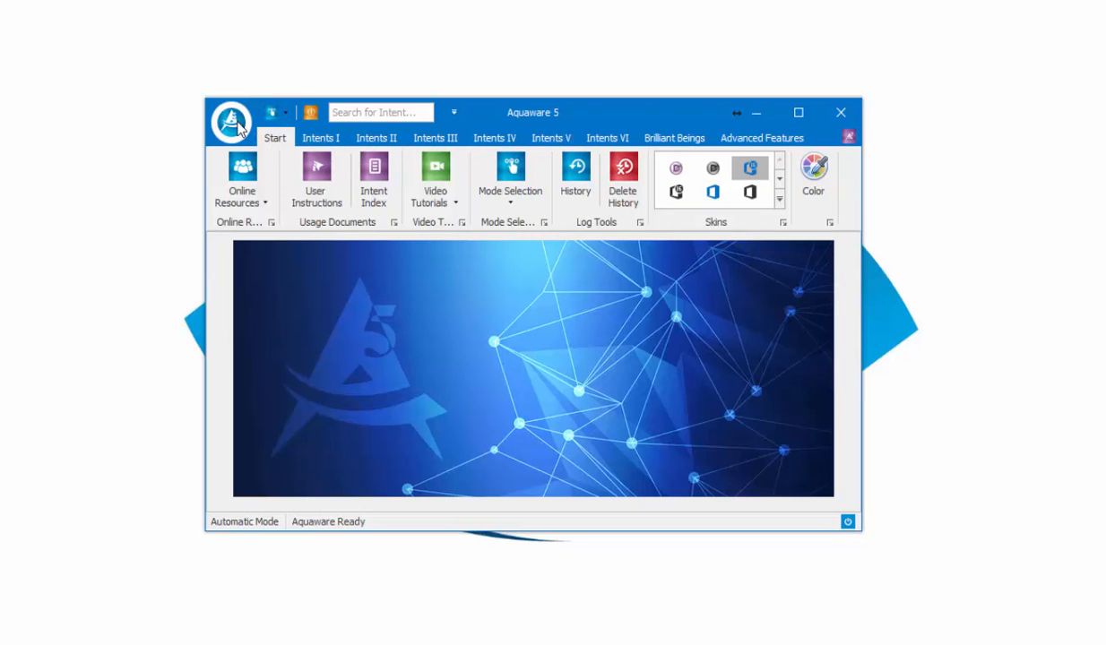
Open the Aquaware orb menu and expand its Online Resources submenu
click(230, 121)
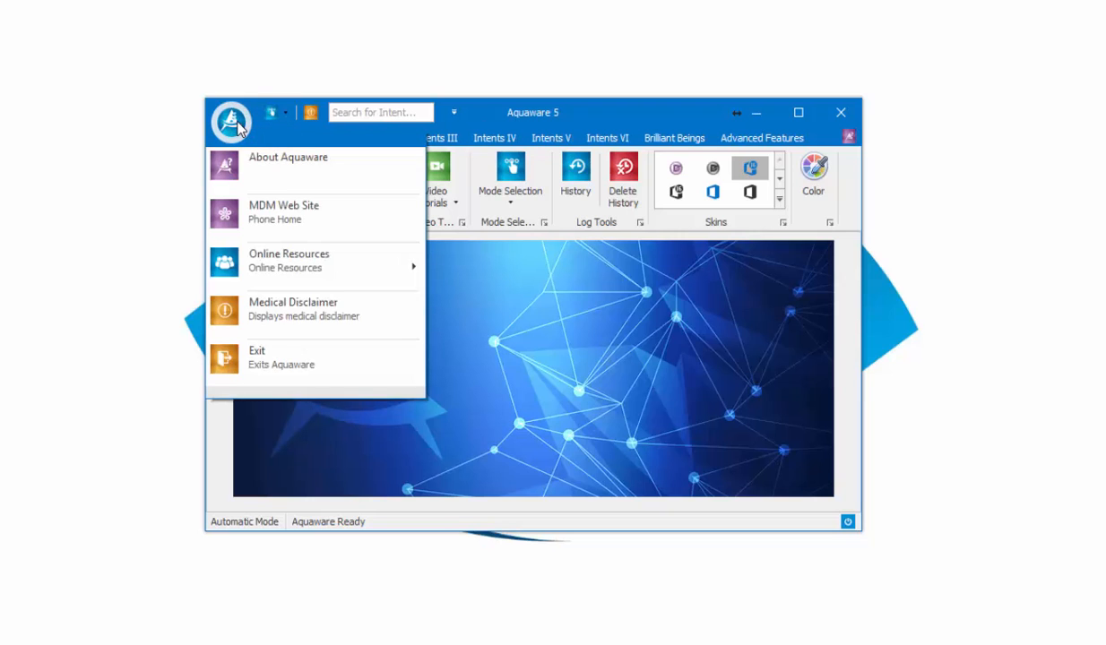
mouse_move(263, 170)
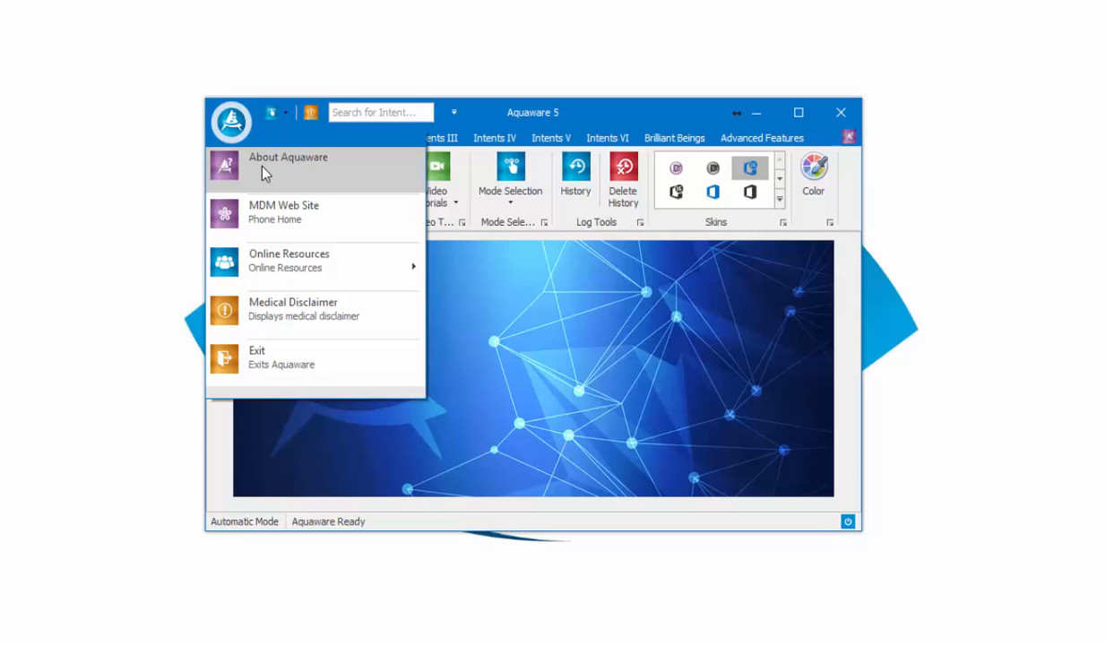
mouse_move(273, 213)
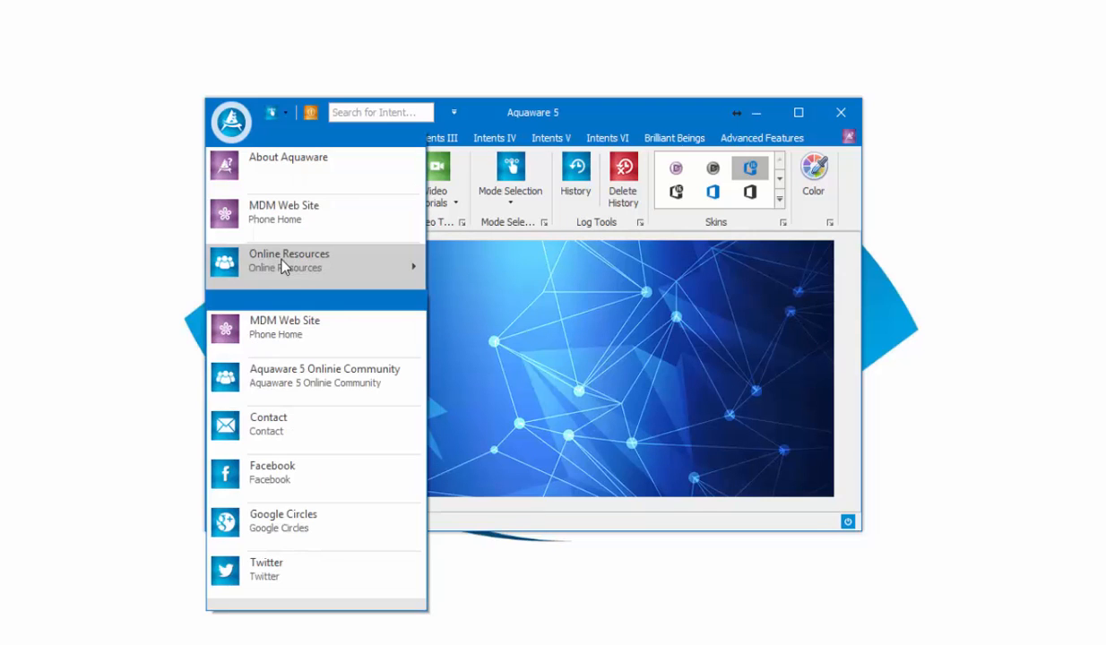
mouse_move(309, 360)
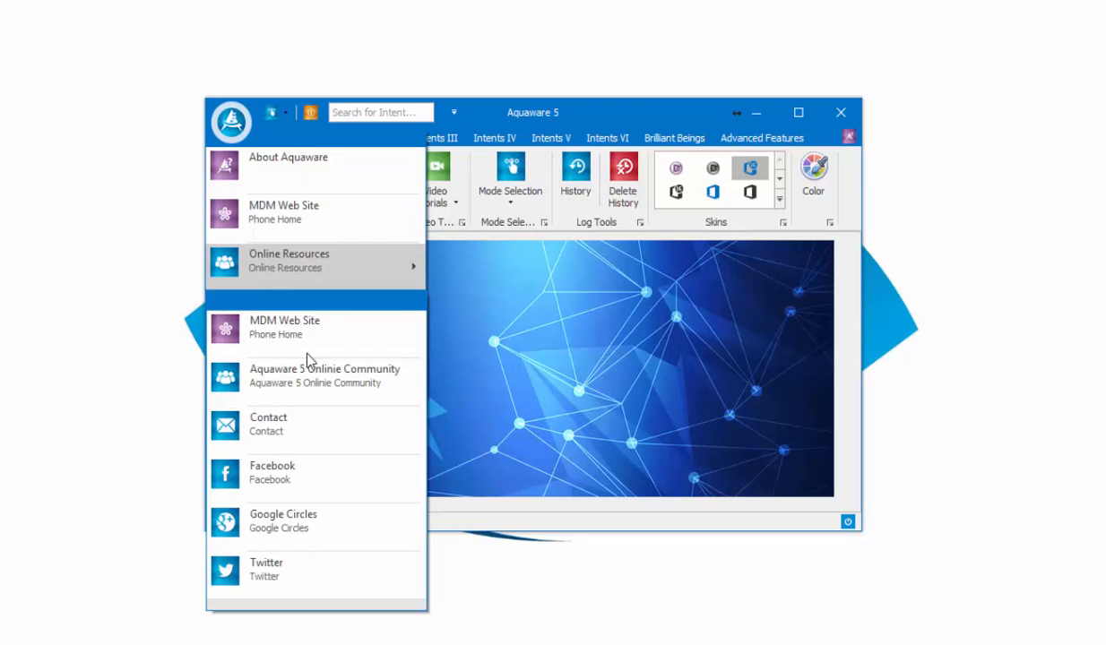
mouse_move(309, 327)
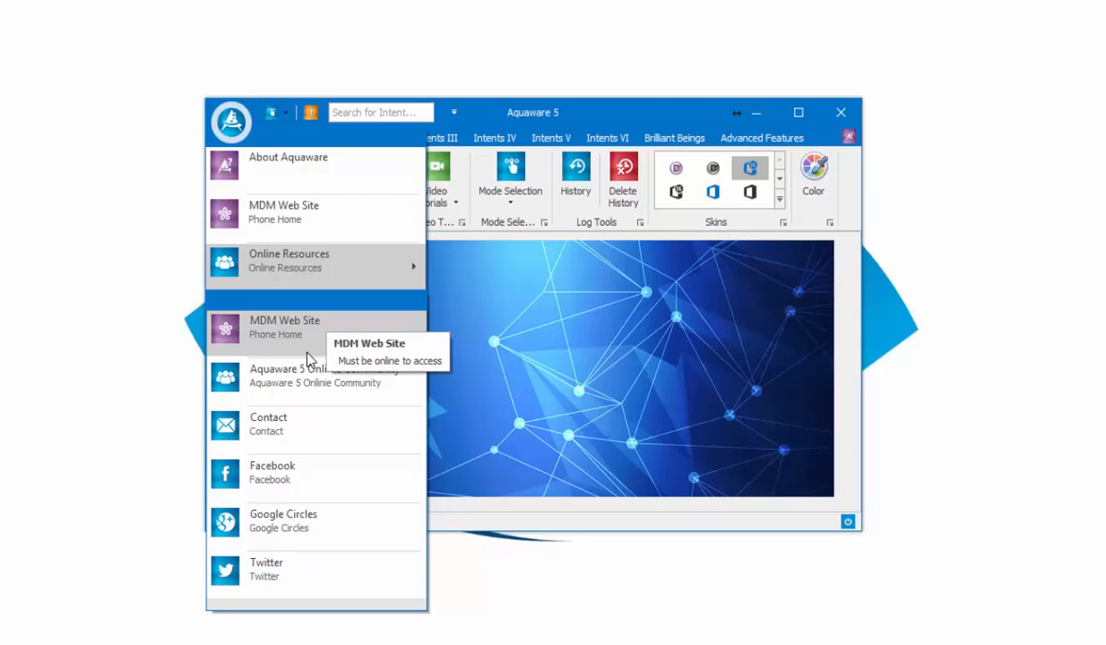
mouse_move(363, 376)
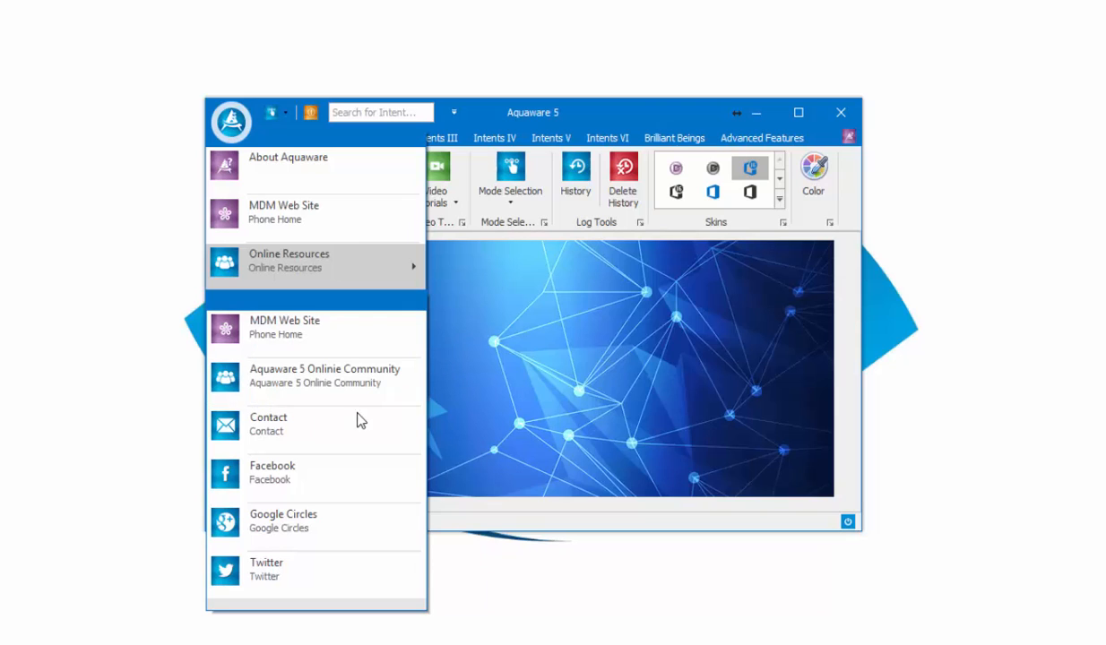
mouse_move(357, 428)
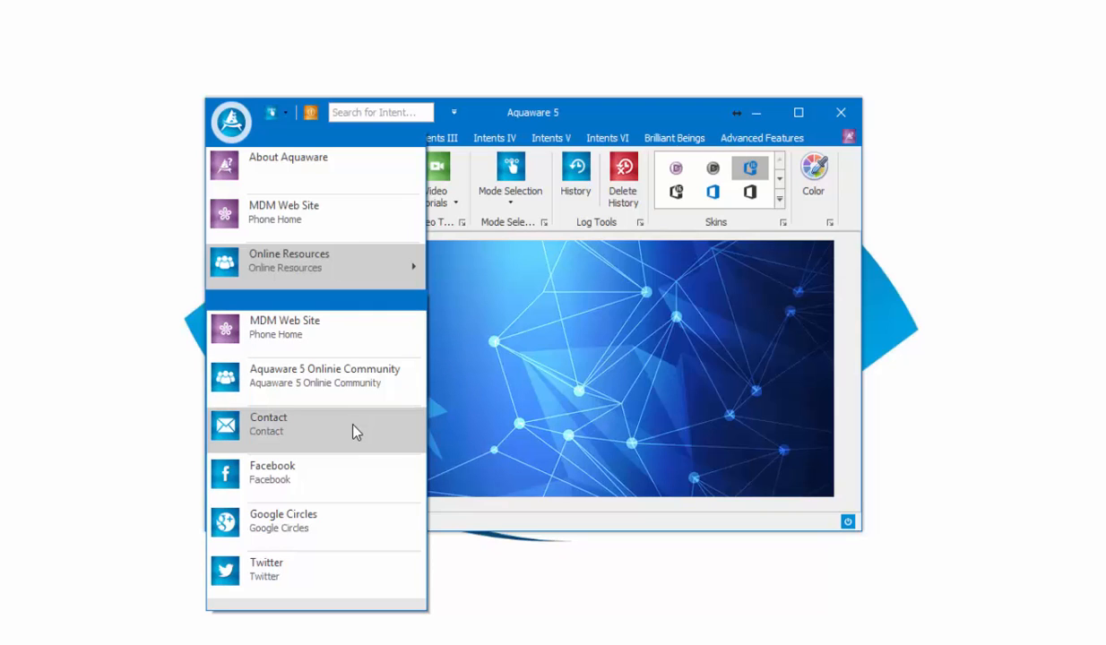
mouse_move(318, 472)
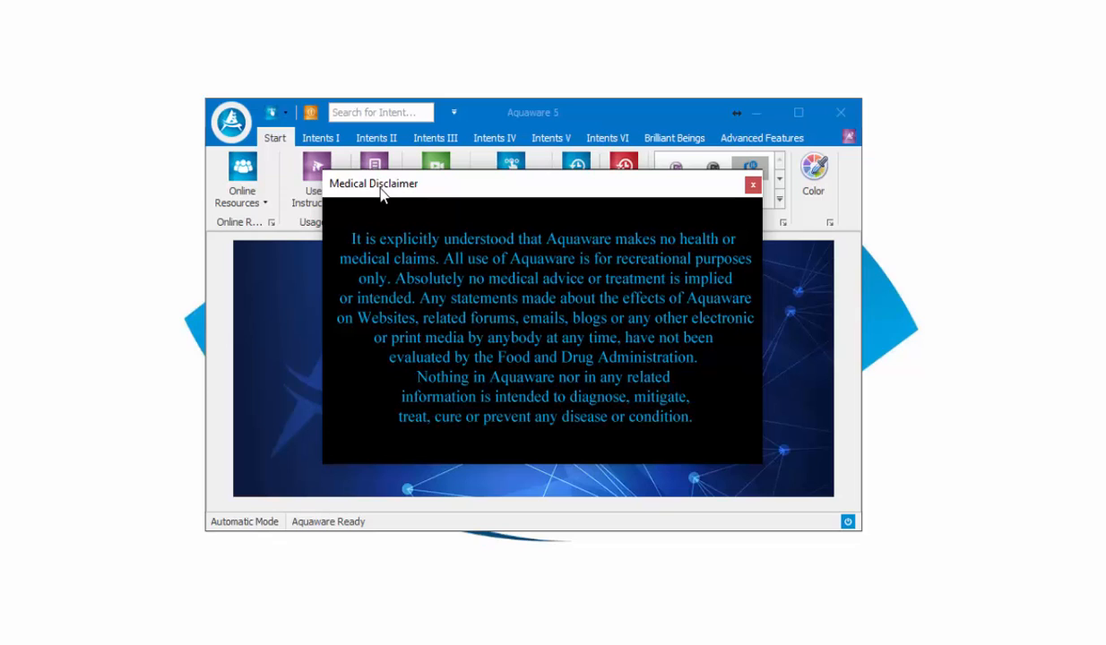
mouse_move(621, 188)
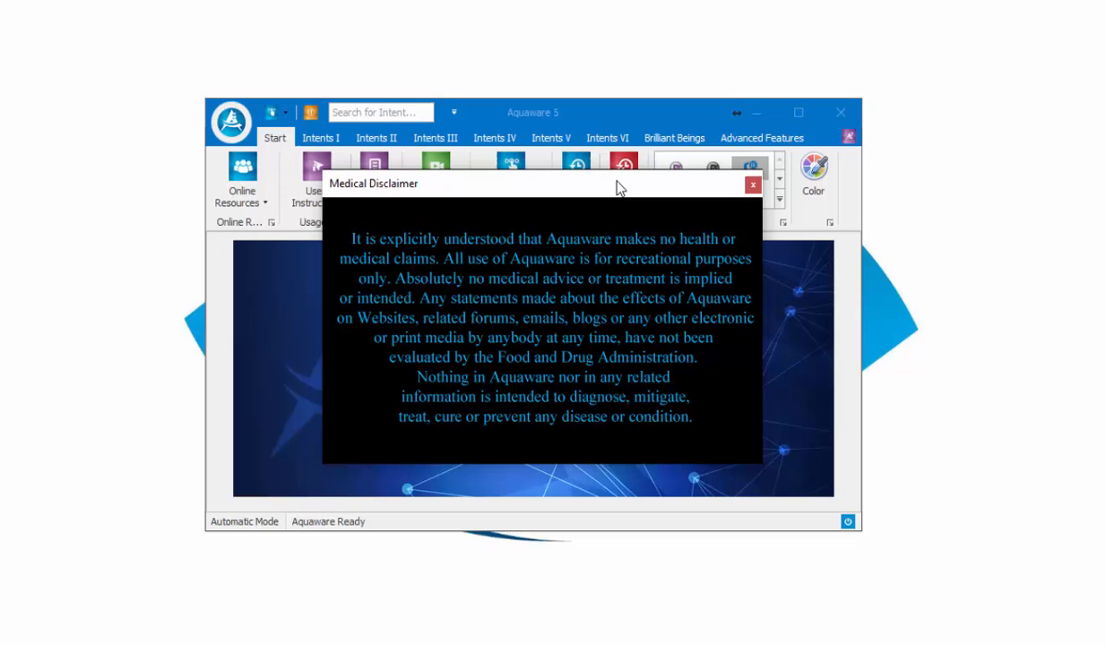
mouse_move(751, 185)
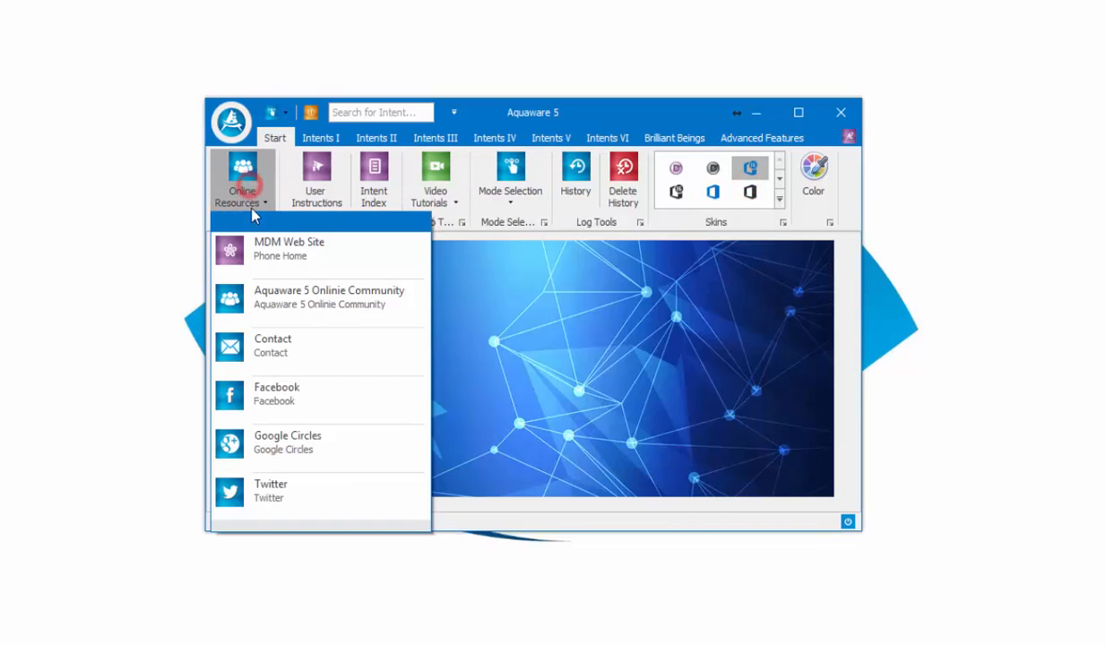
click(242, 180)
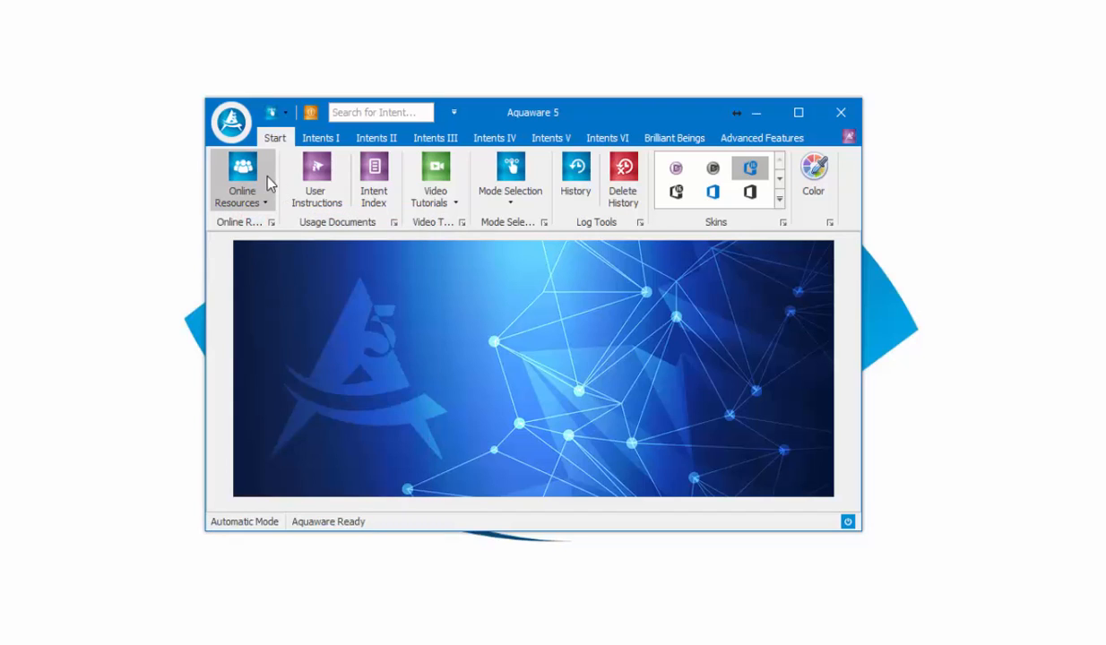
mouse_move(275, 146)
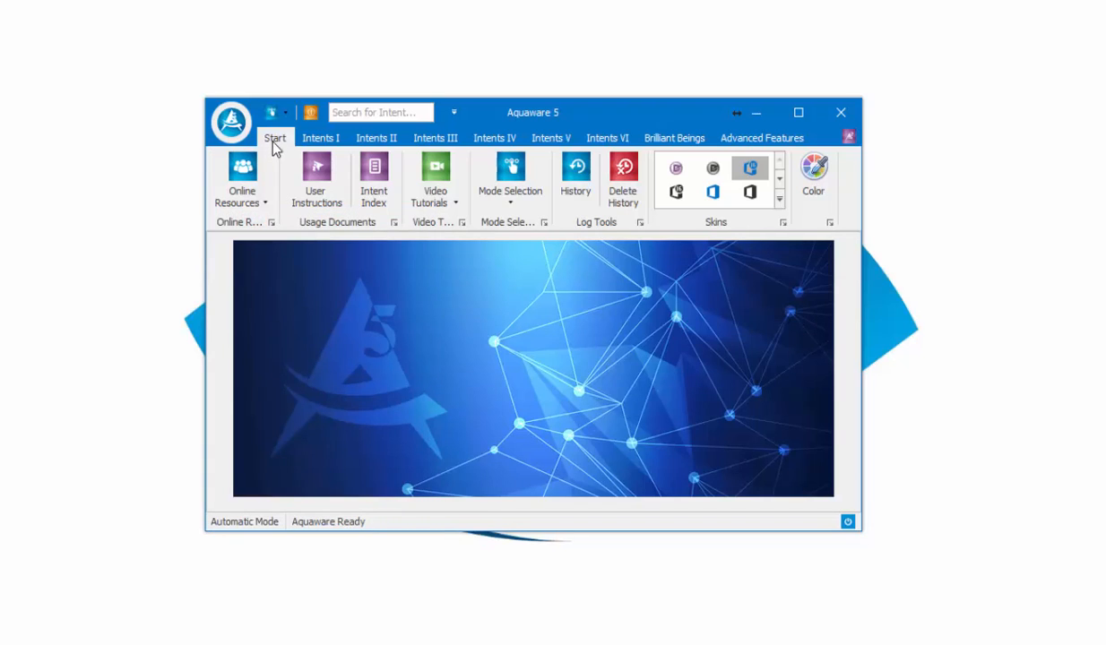
click(241, 179)
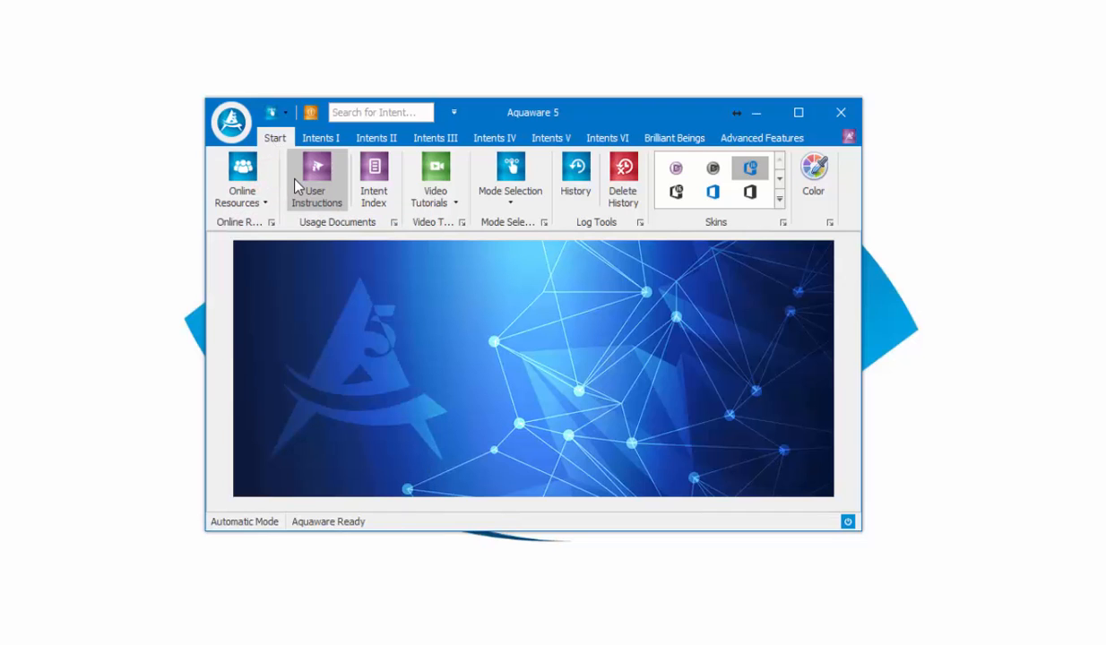
mouse_move(316, 179)
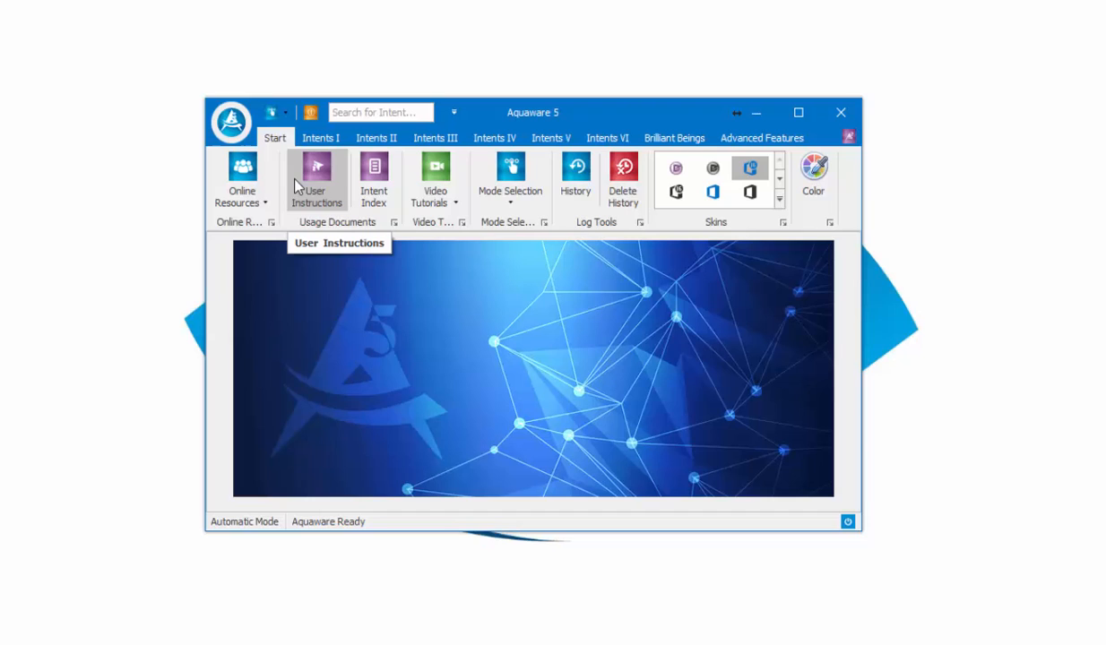
mouse_move(373, 180)
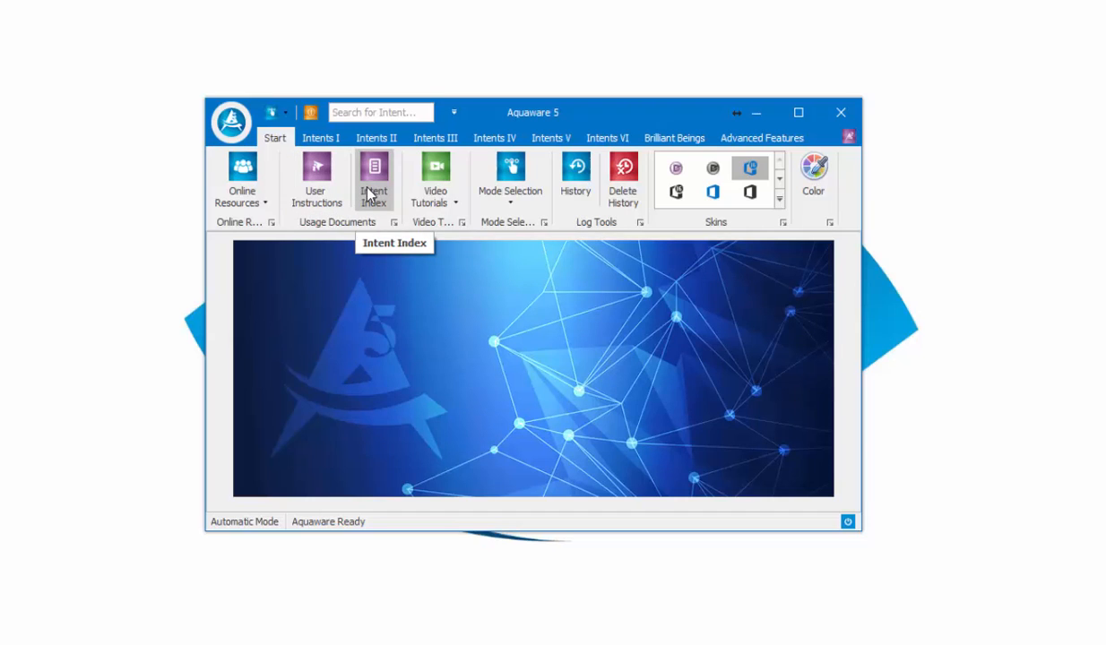
click(435, 179)
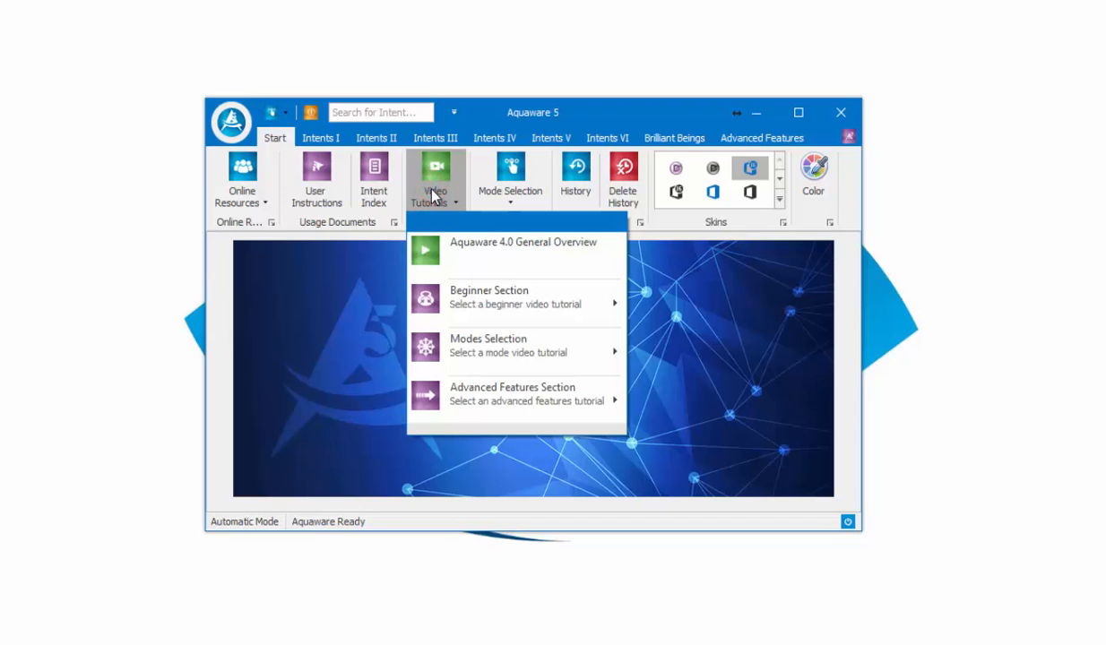
click(510, 176)
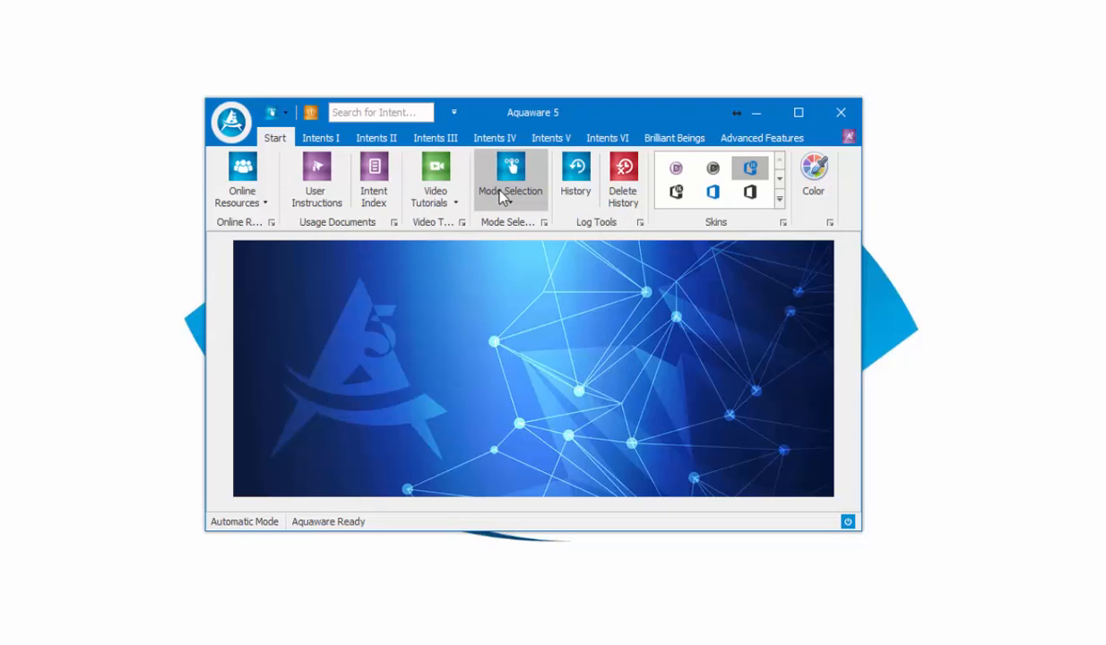
click(509, 180)
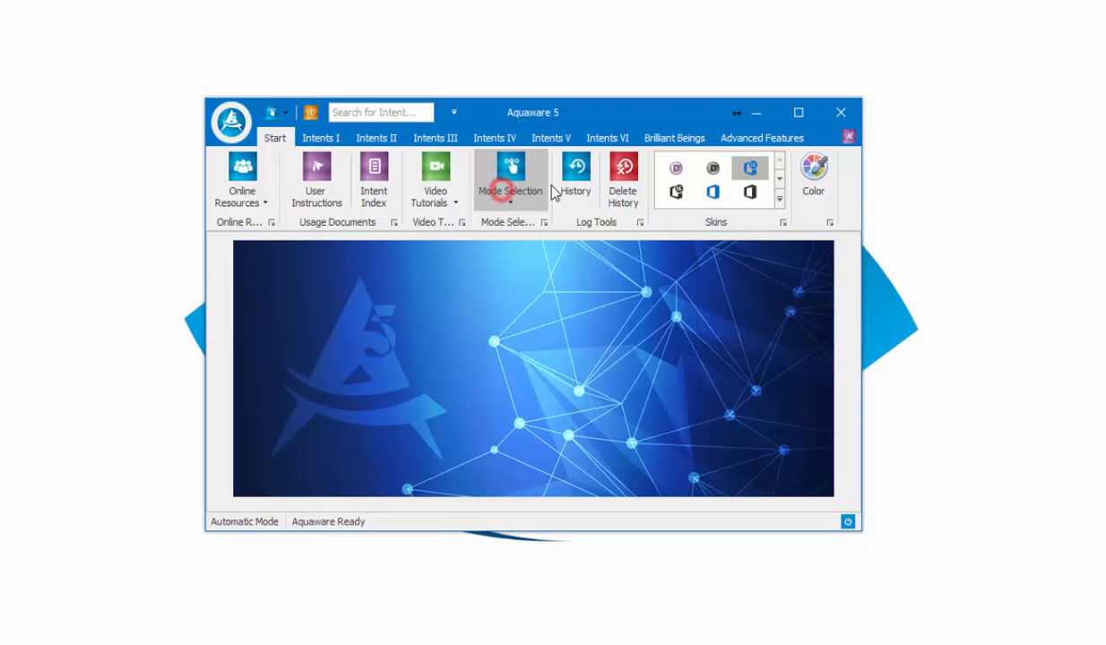
Open the Aquaware User History log from the Start ribbon and scroll through past sessions
click(575, 180)
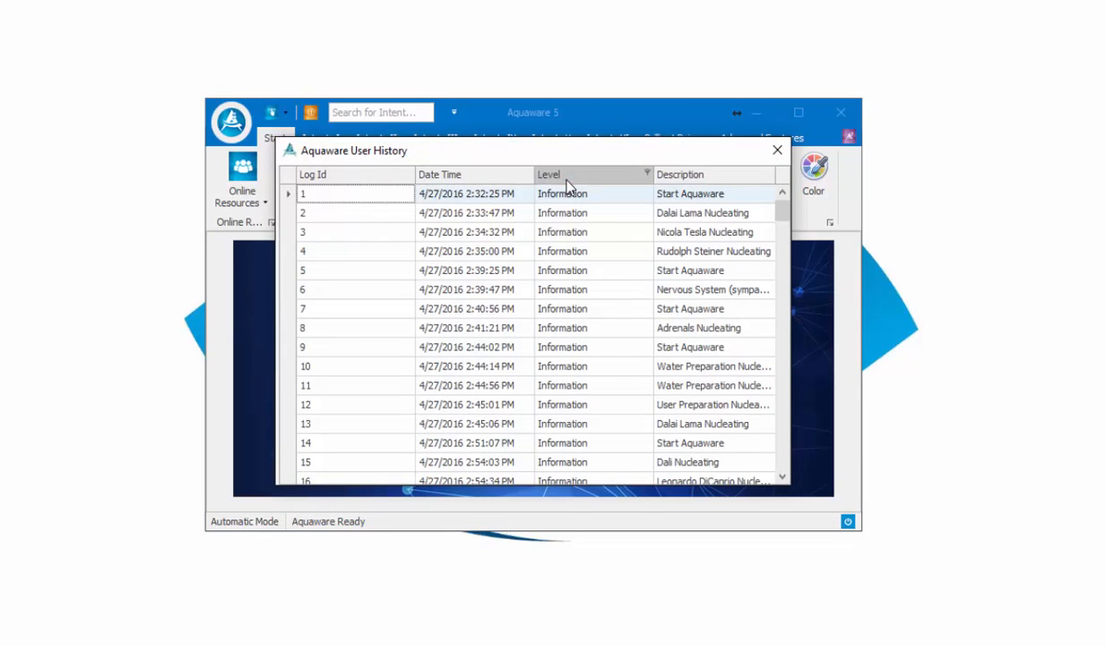
drag(782, 195, 781, 222)
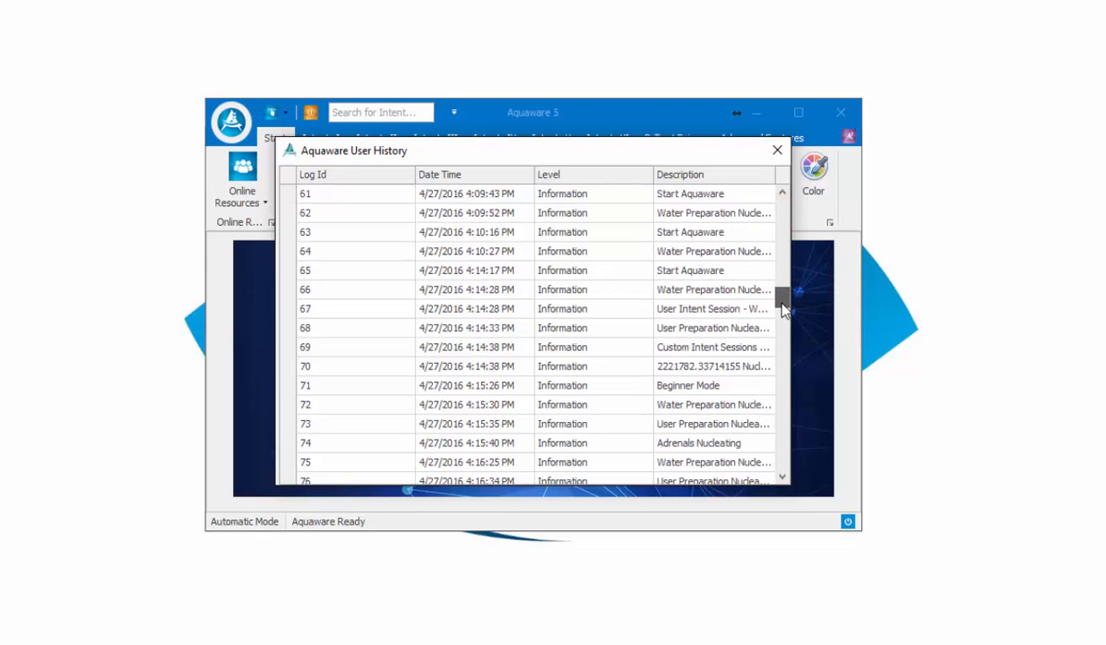
drag(780, 300, 781, 459)
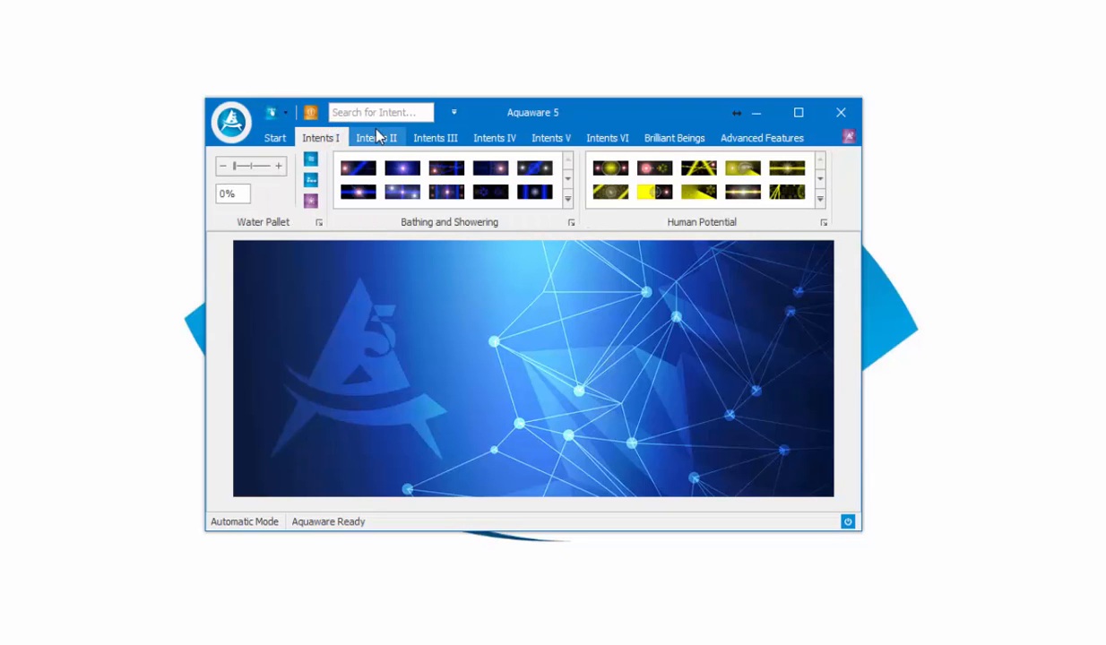
Browse the Intents V and Intents VI gallery tabs
click(434, 137)
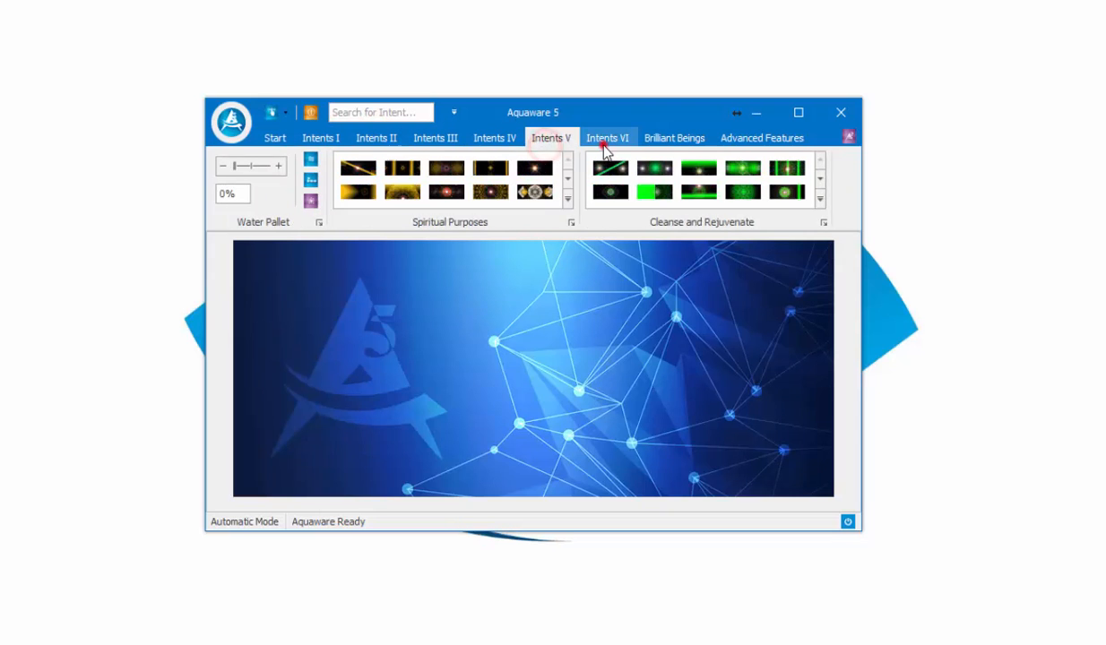
click(321, 137)
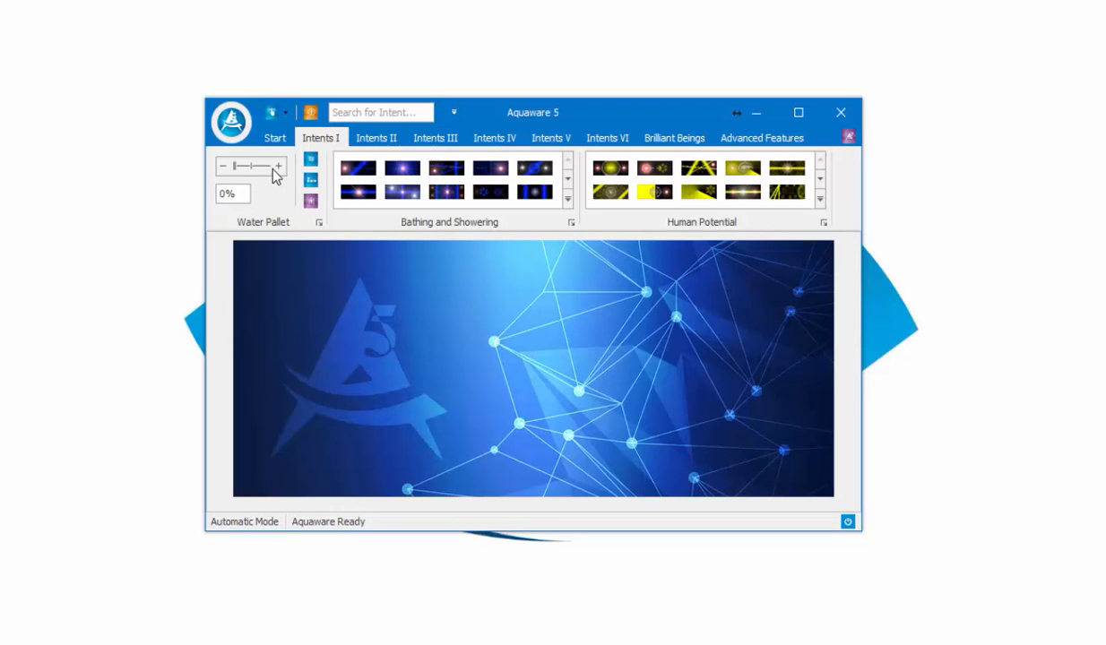
mouse_move(257, 175)
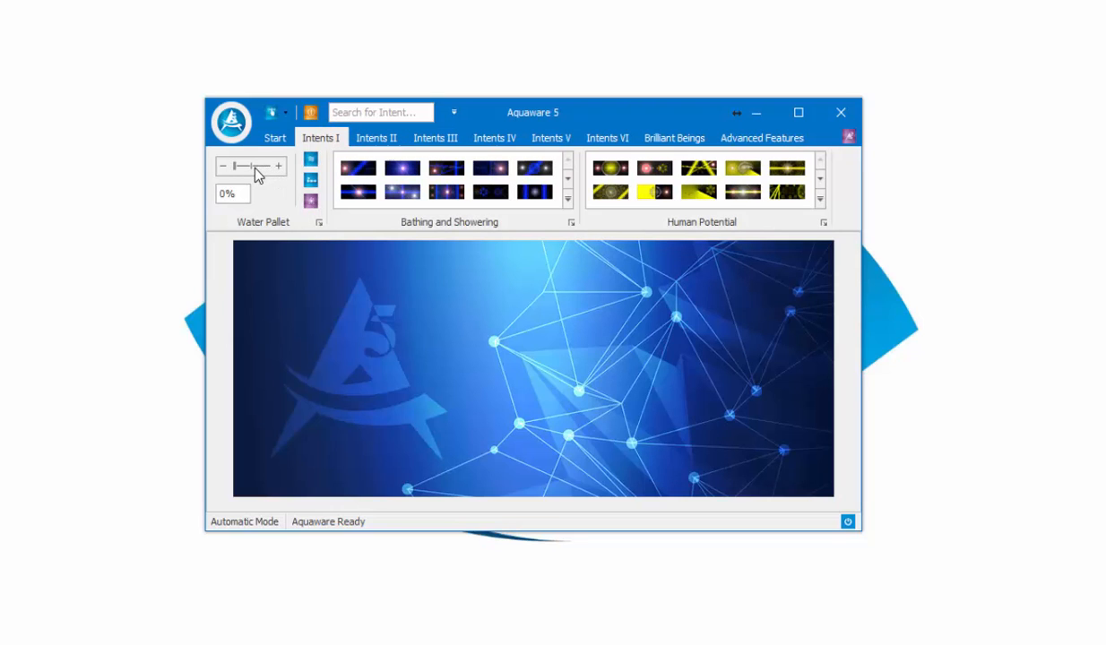
Raise the Water Pallet slider on Intents I from 0% to 79%
drag(234, 166, 261, 166)
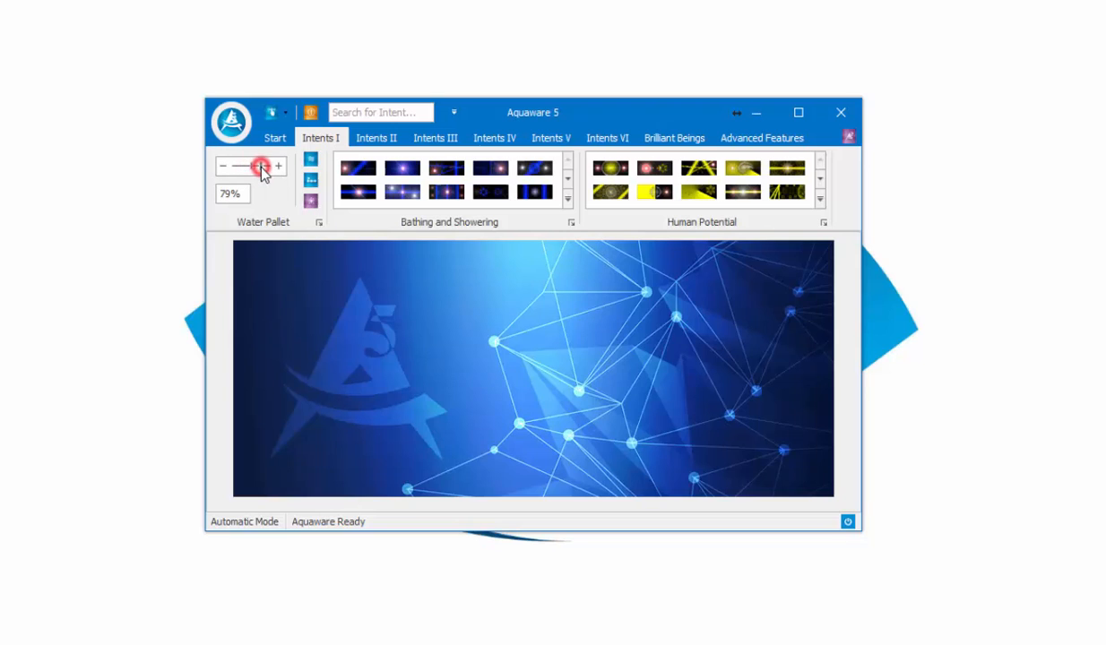
mouse_move(310, 160)
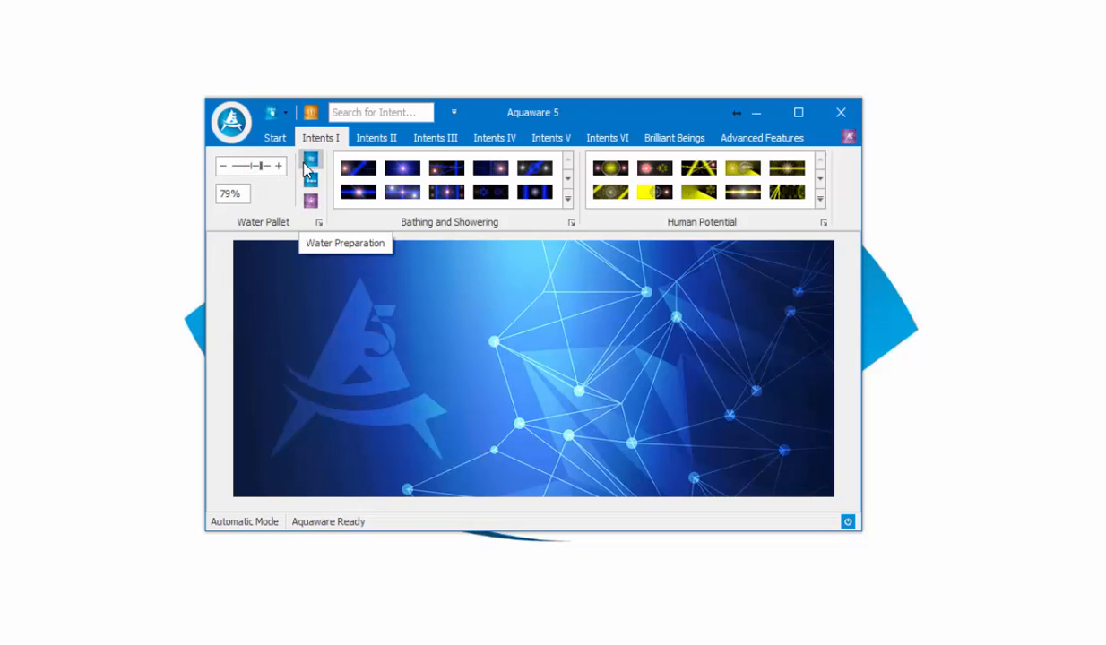
mouse_move(309, 179)
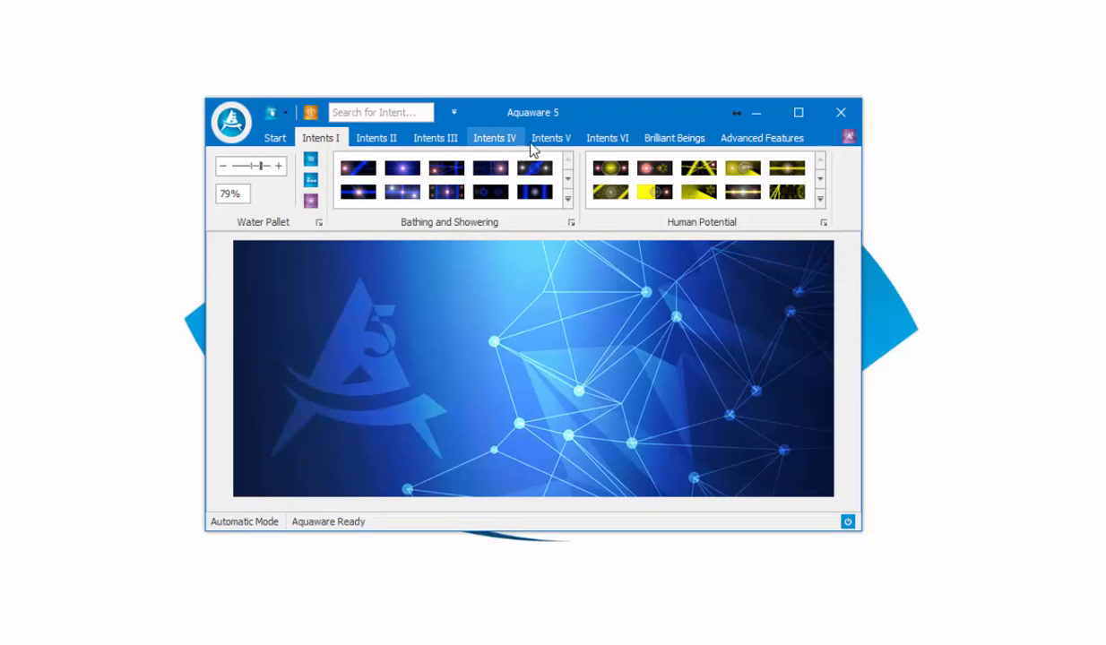
Switch to Brilliant Beings, page the Brilliant Beings I thumbnails, and expand the full gallery
click(673, 137)
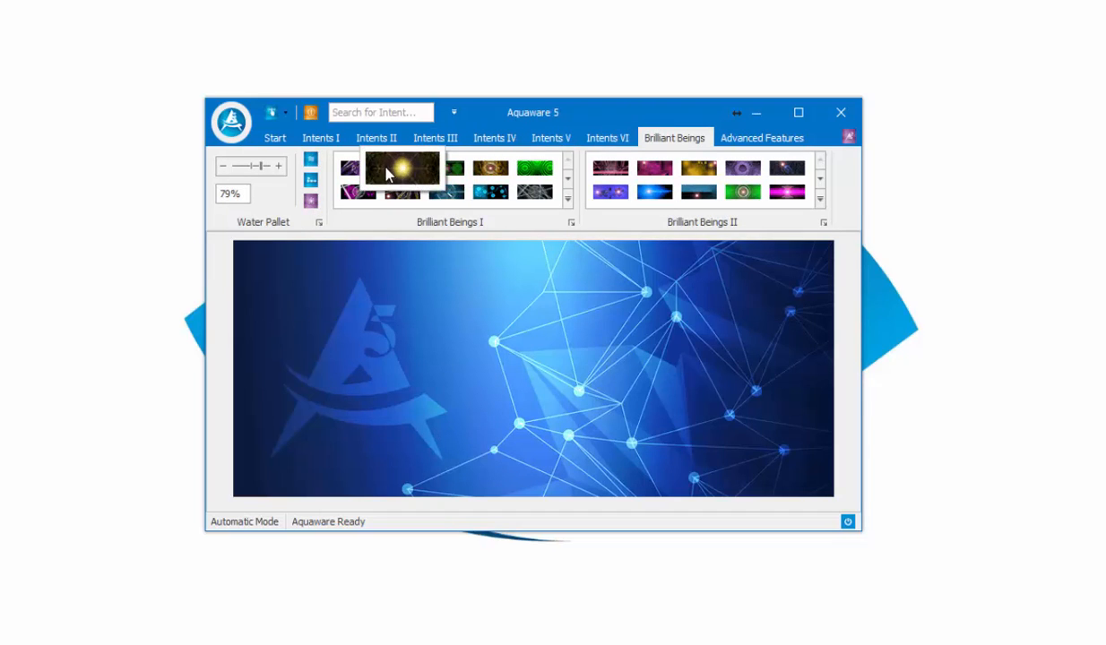
mouse_move(367, 172)
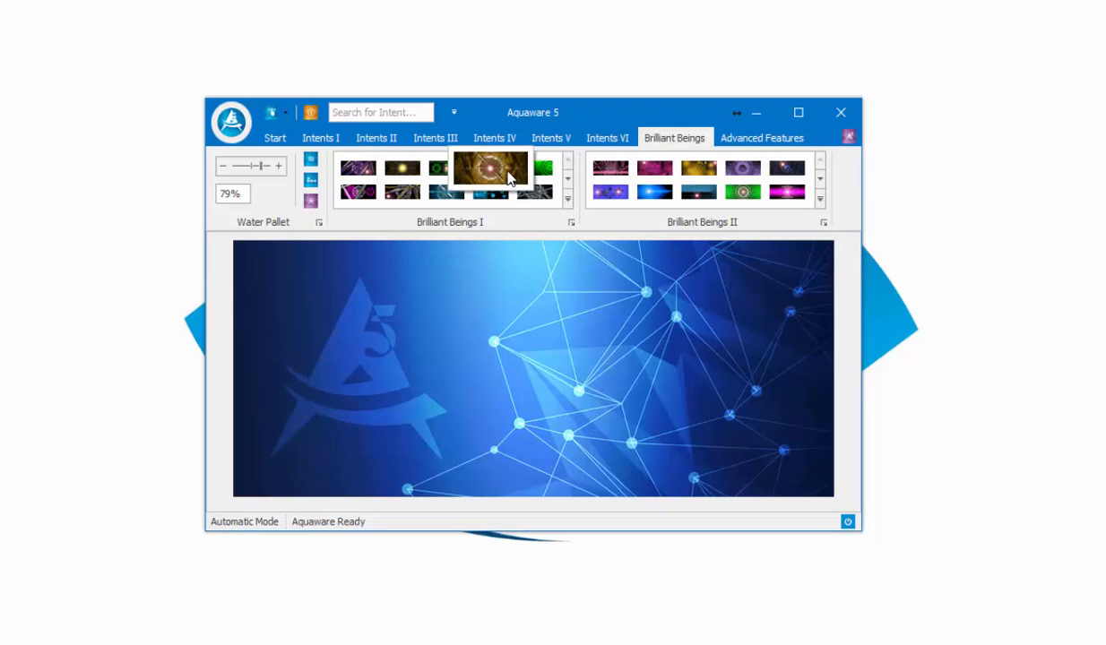
click(567, 182)
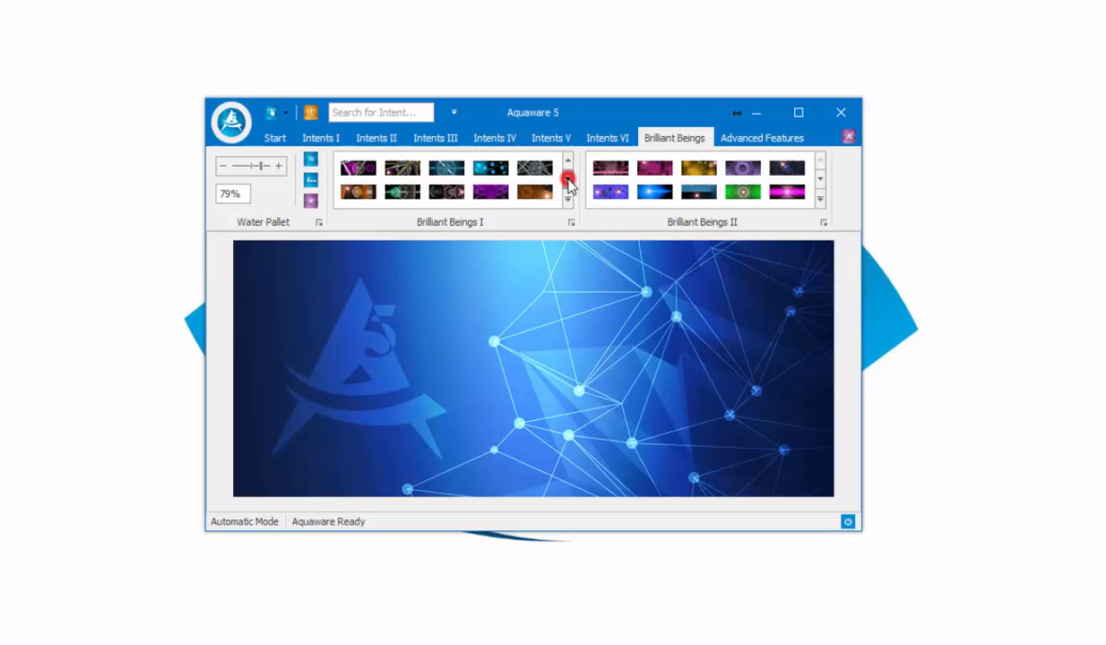
click(568, 184)
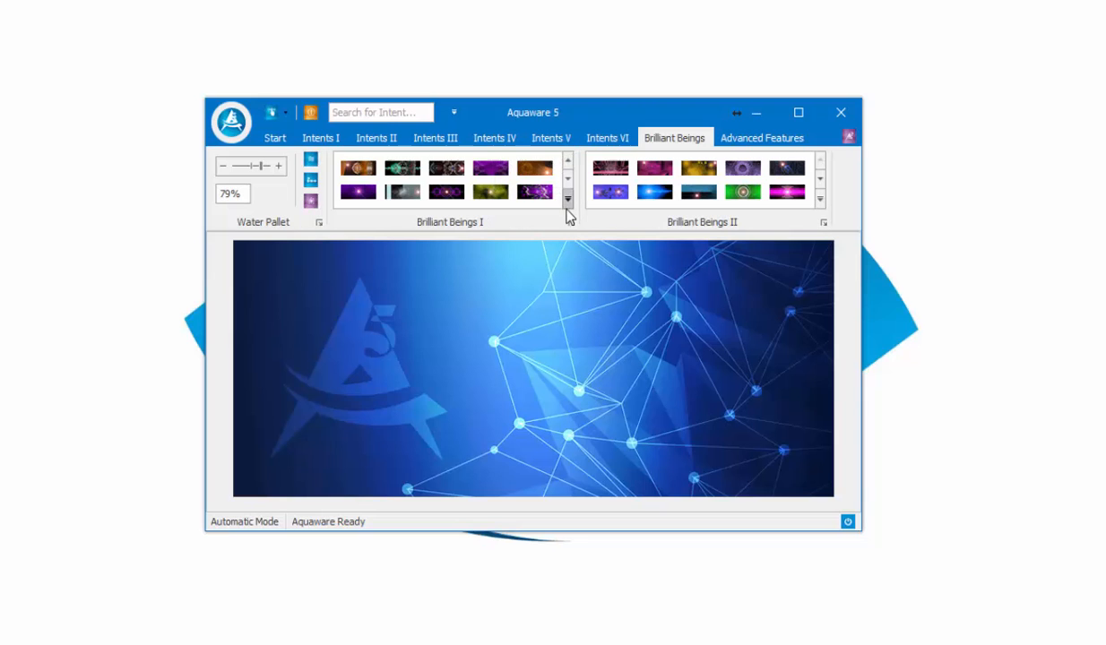
click(567, 199)
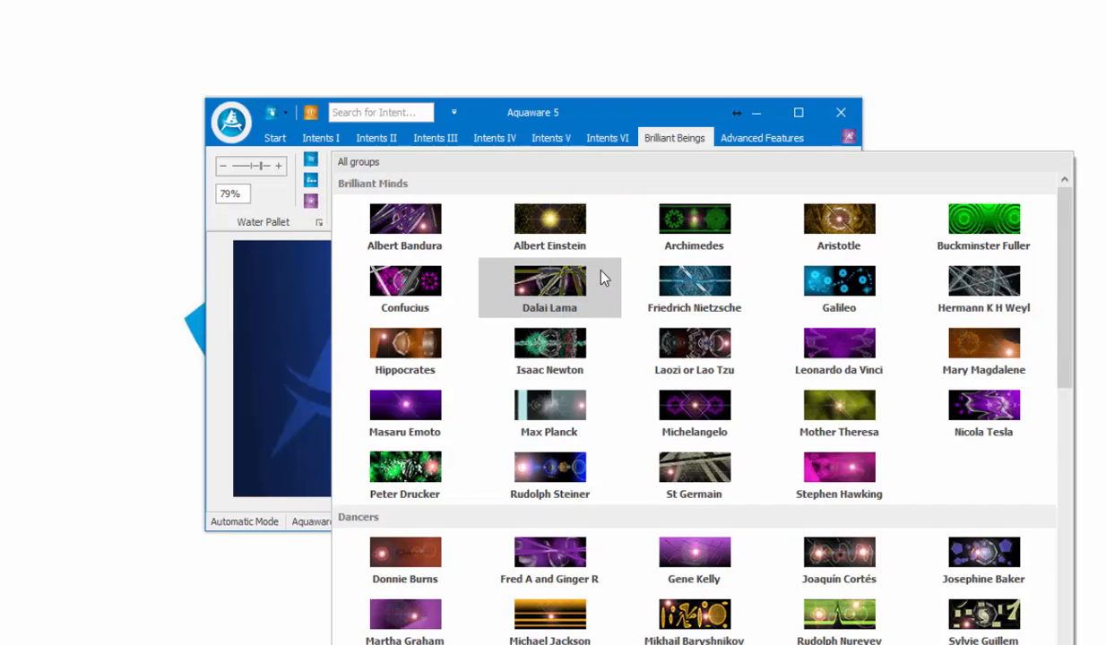
Scroll the expanded gallery through Musicians, Painters, Sculptors and Writers
scroll(down, 3)
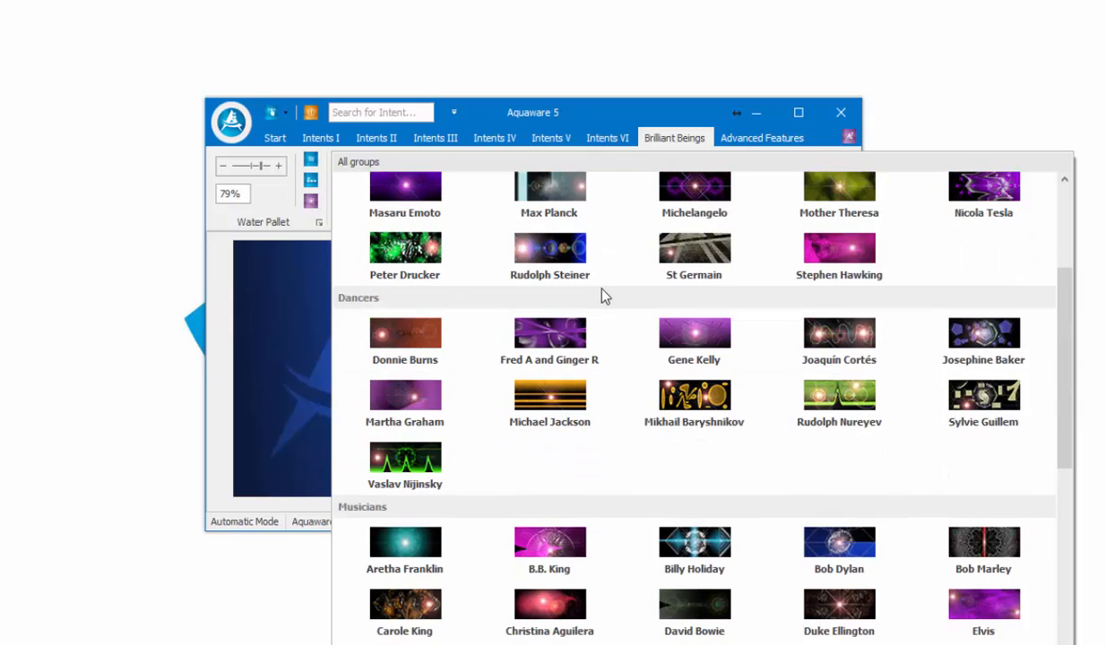
scroll(down, 3)
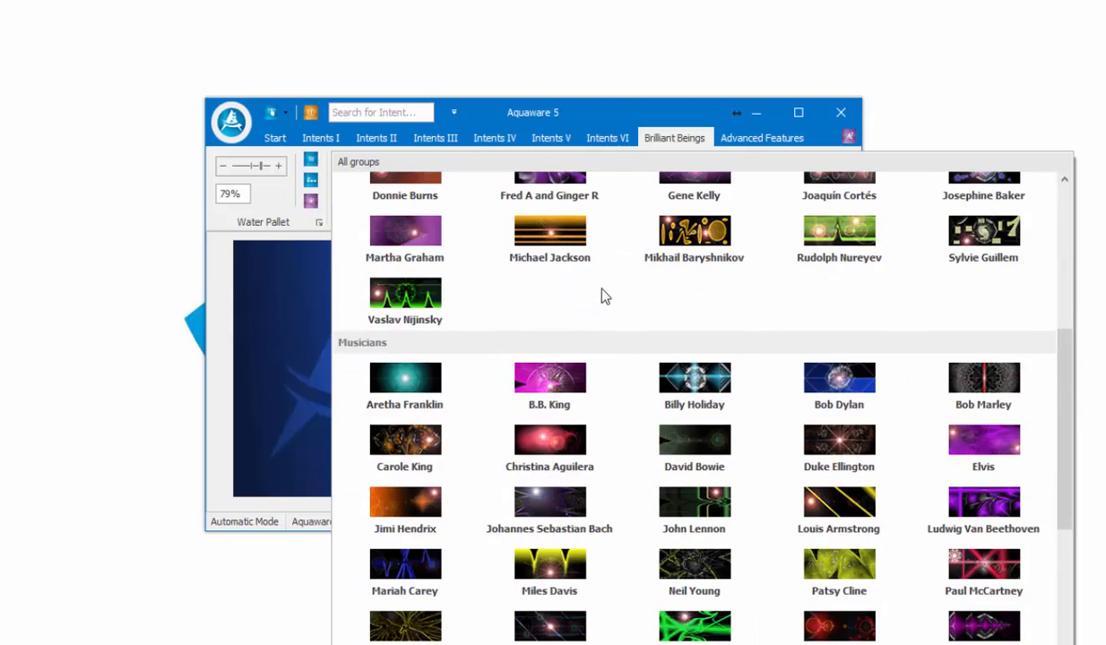
scroll(down, 3)
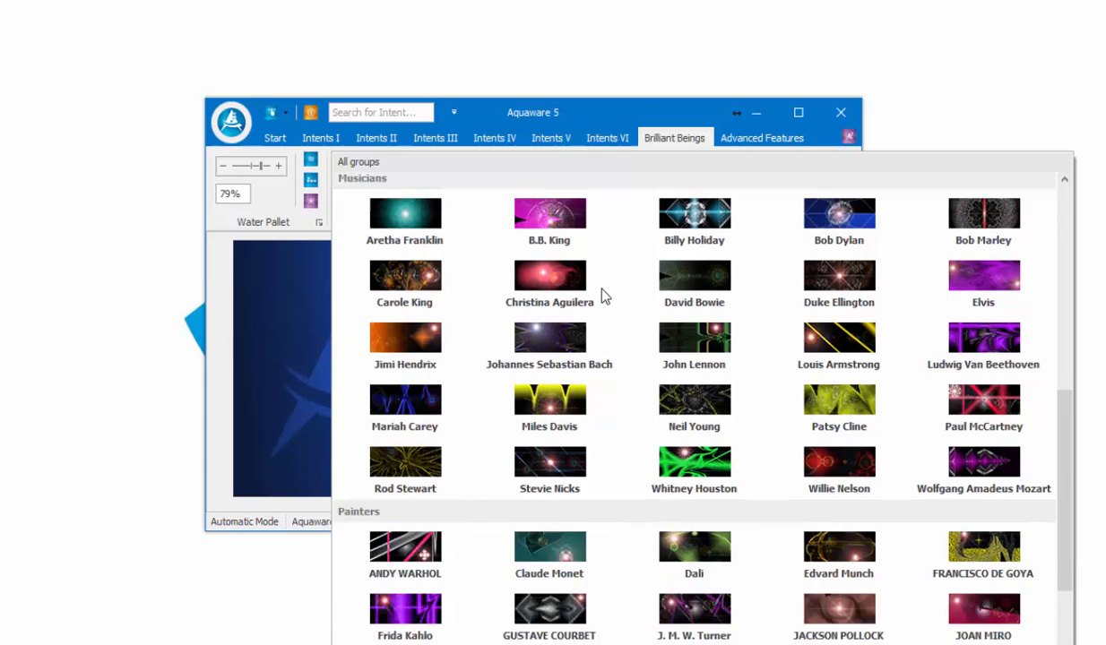
scroll(down, 3)
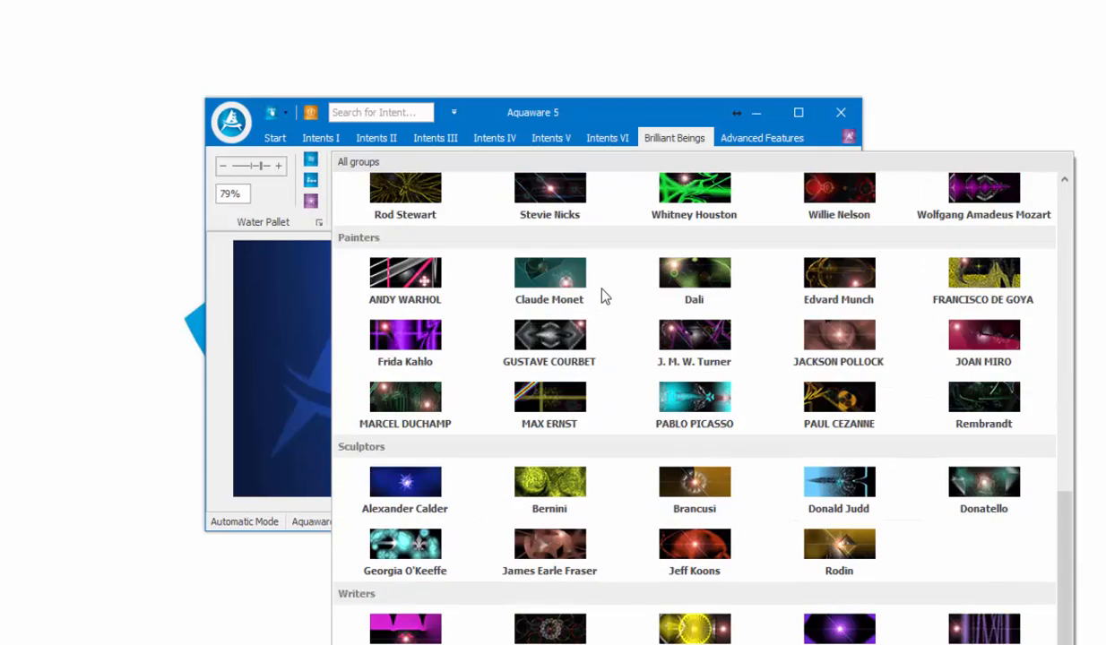
scroll(down, 3)
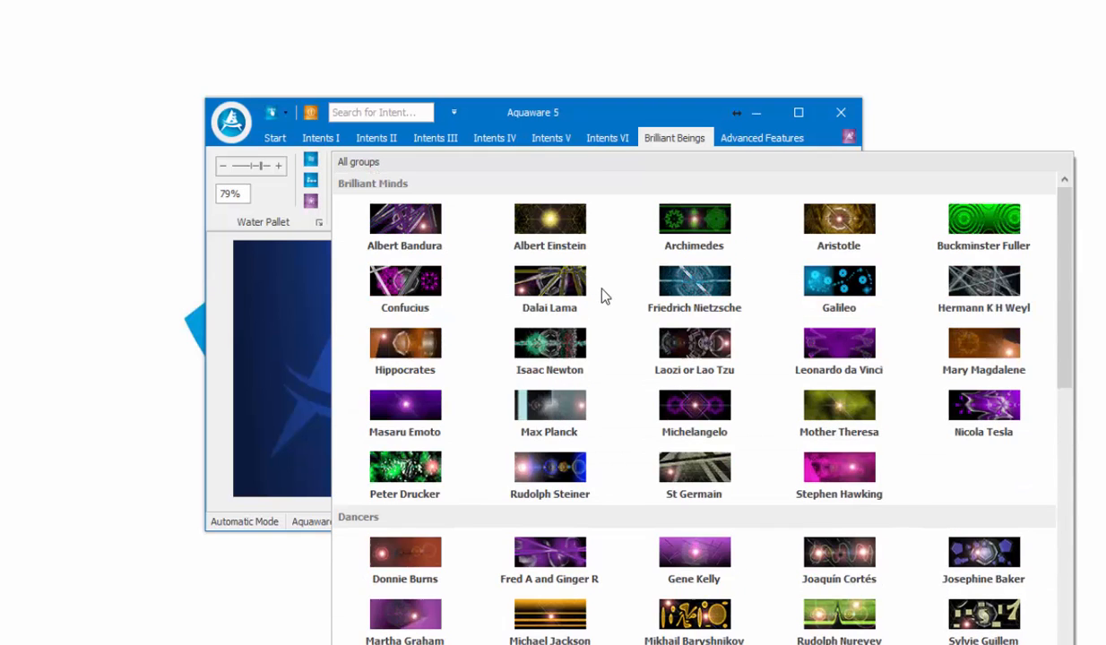
mouse_move(635, 141)
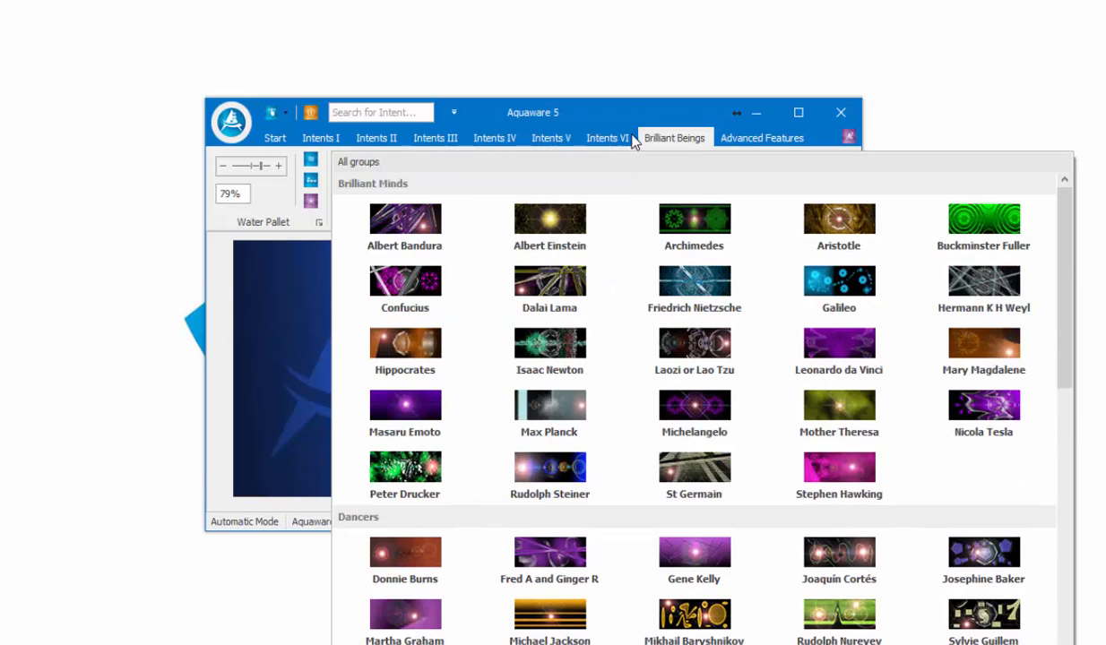
Switch to the Advanced Features tab showing User Intent Cards, Build QLS and Nucleate Water
click(761, 138)
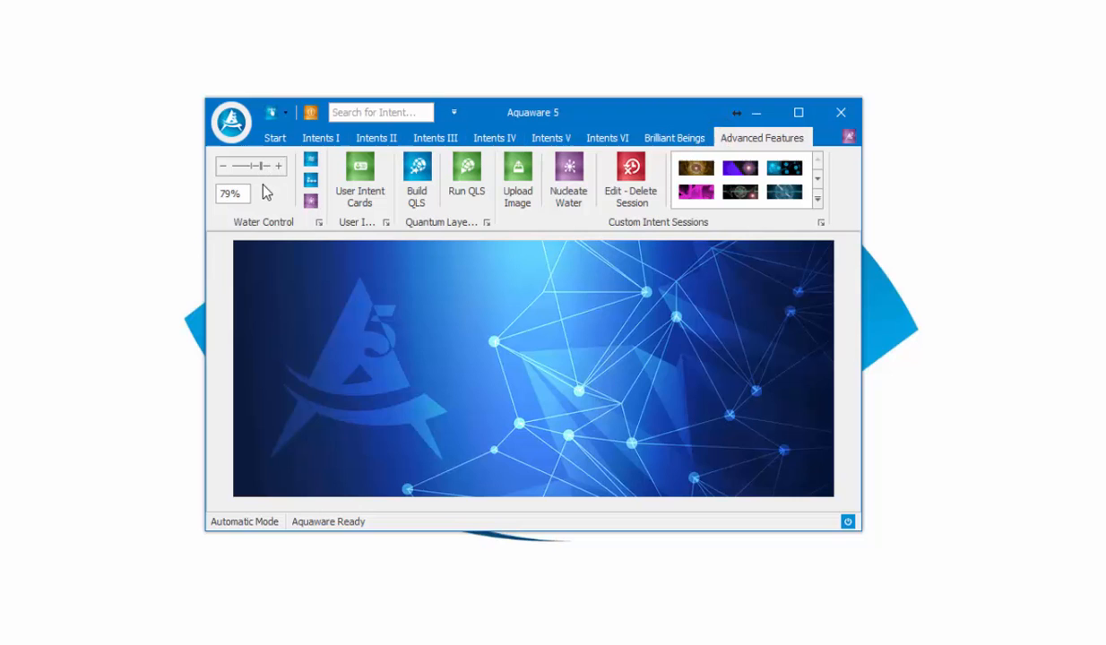
mouse_move(310, 164)
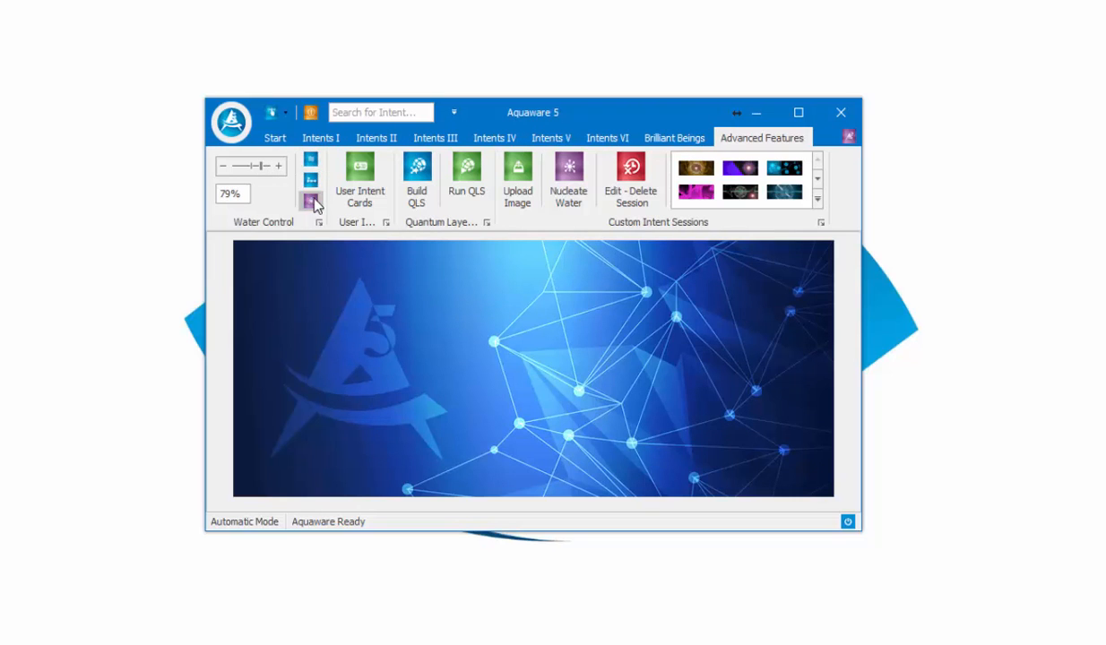
mouse_move(360, 180)
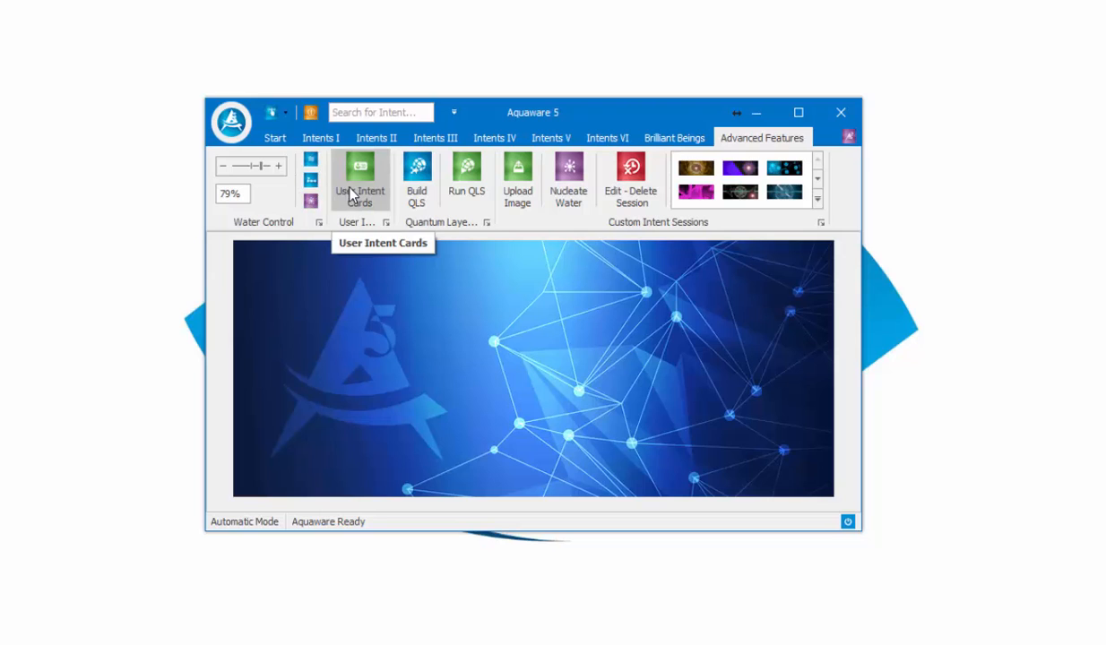
mouse_move(416, 175)
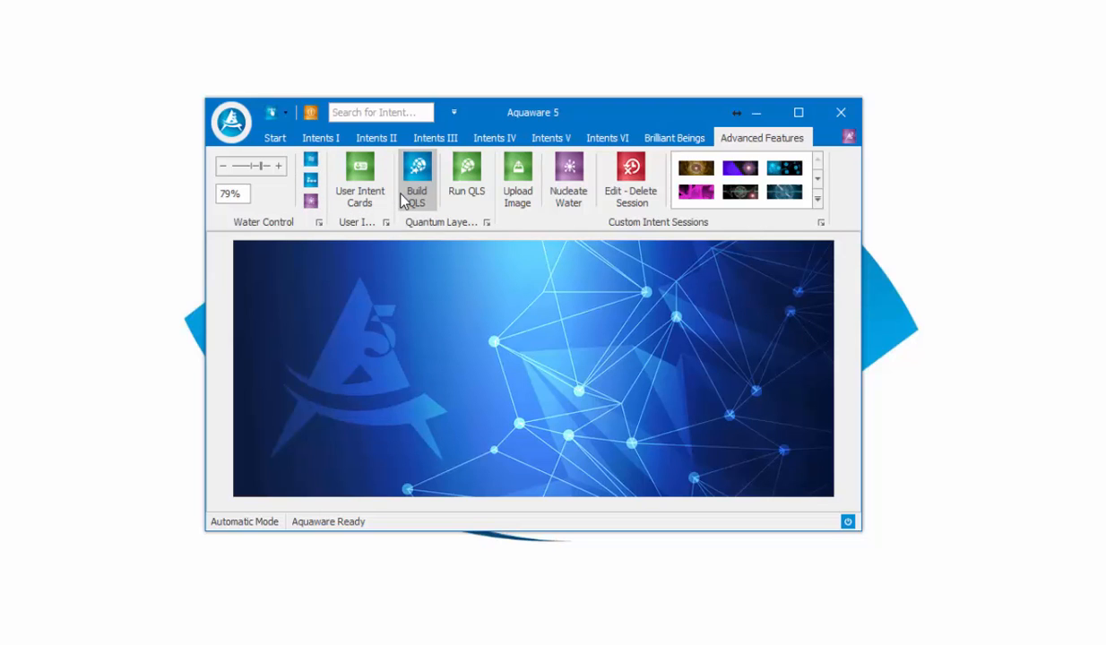
mouse_move(416, 179)
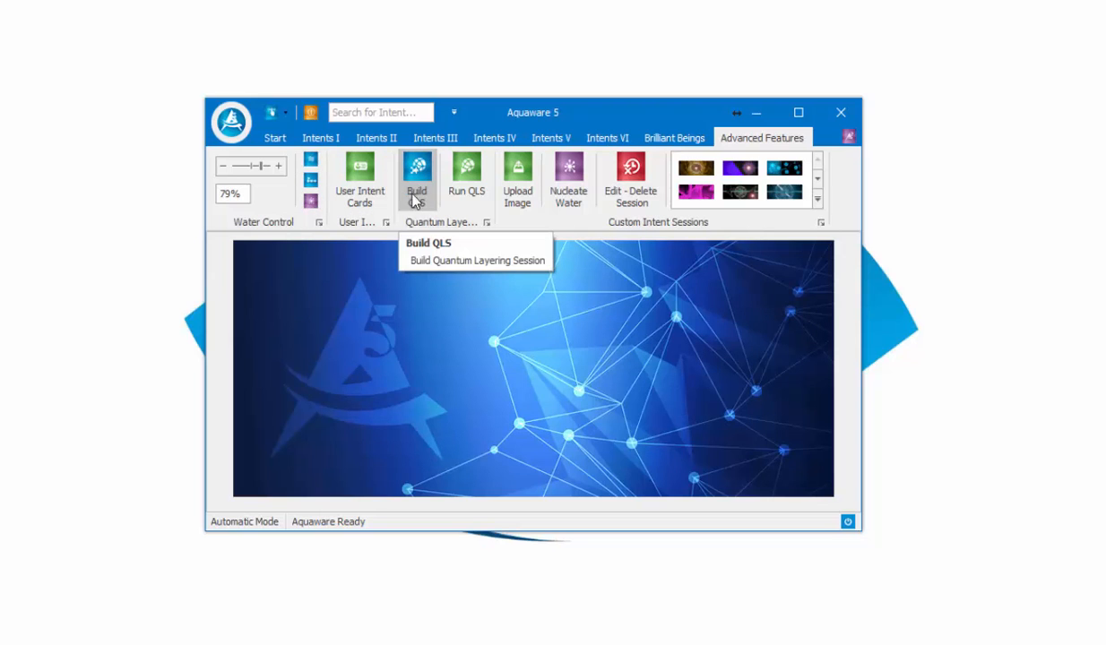
mouse_move(465, 179)
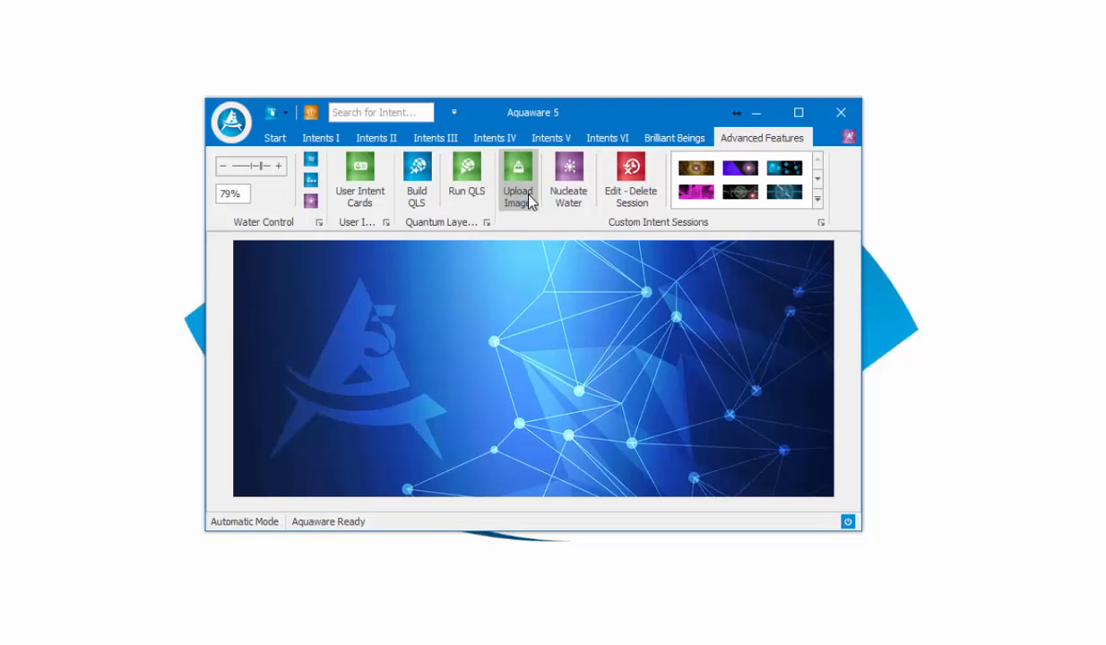
mouse_move(518, 179)
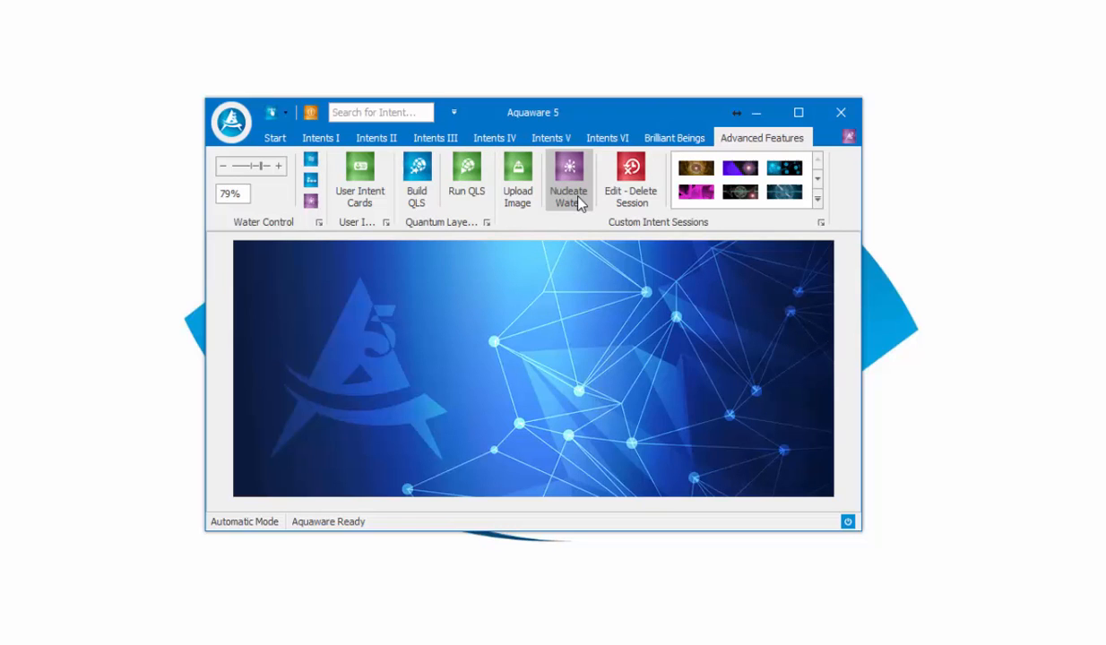
mouse_move(631, 179)
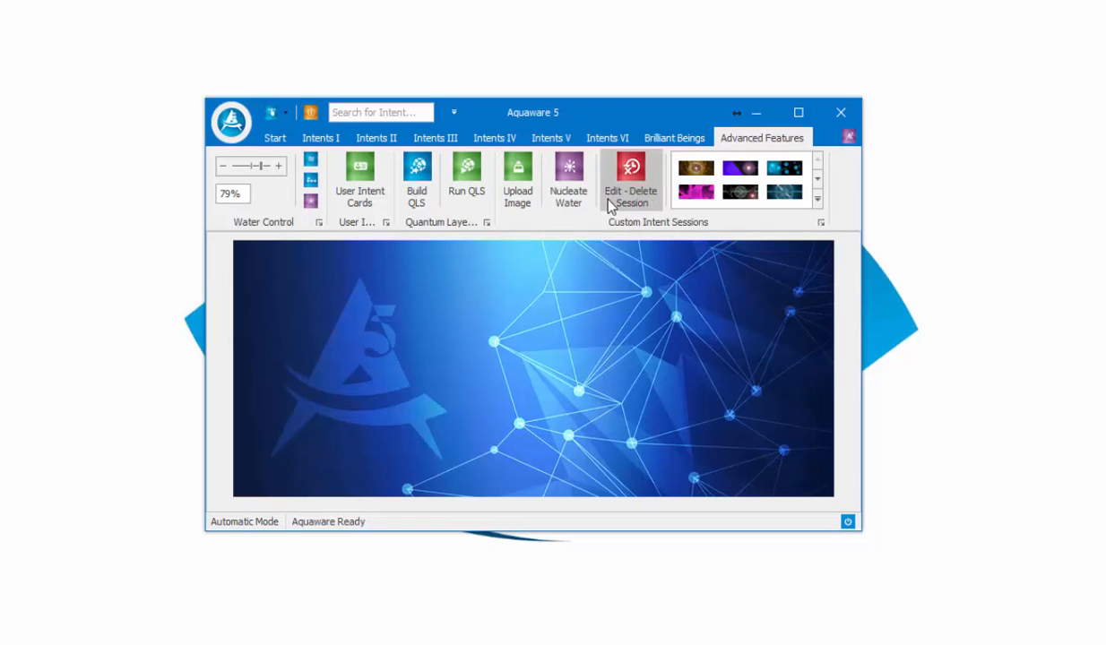
mouse_move(631, 179)
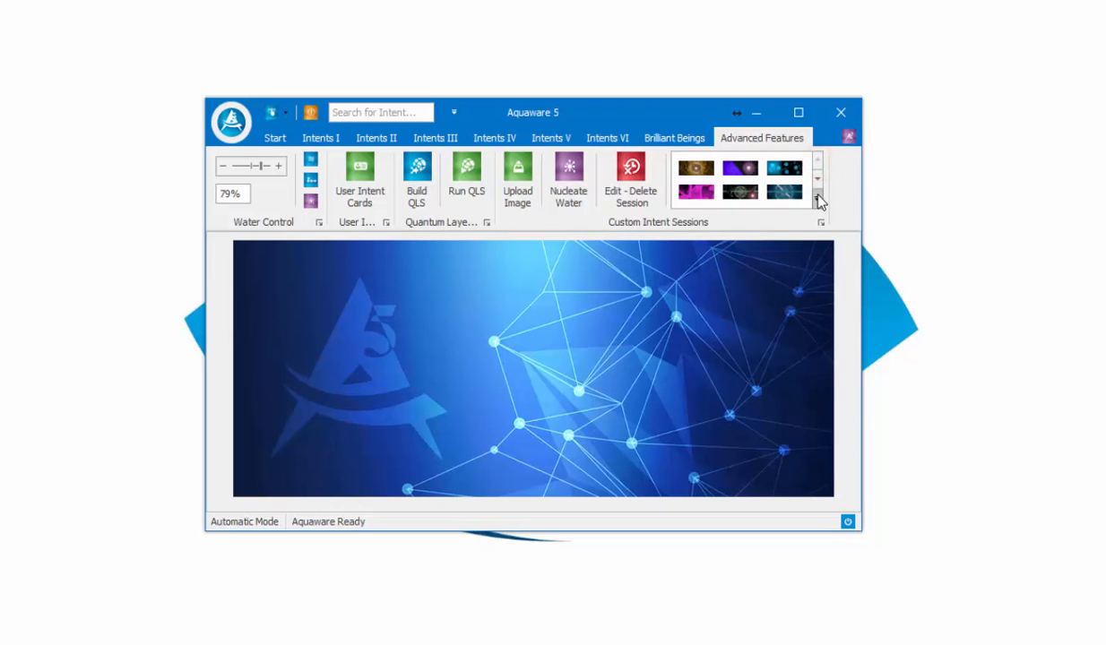
Open and close the Custom Intent Sessions gallery, then visit Brilliant Beings, Intents II and Start
click(817, 201)
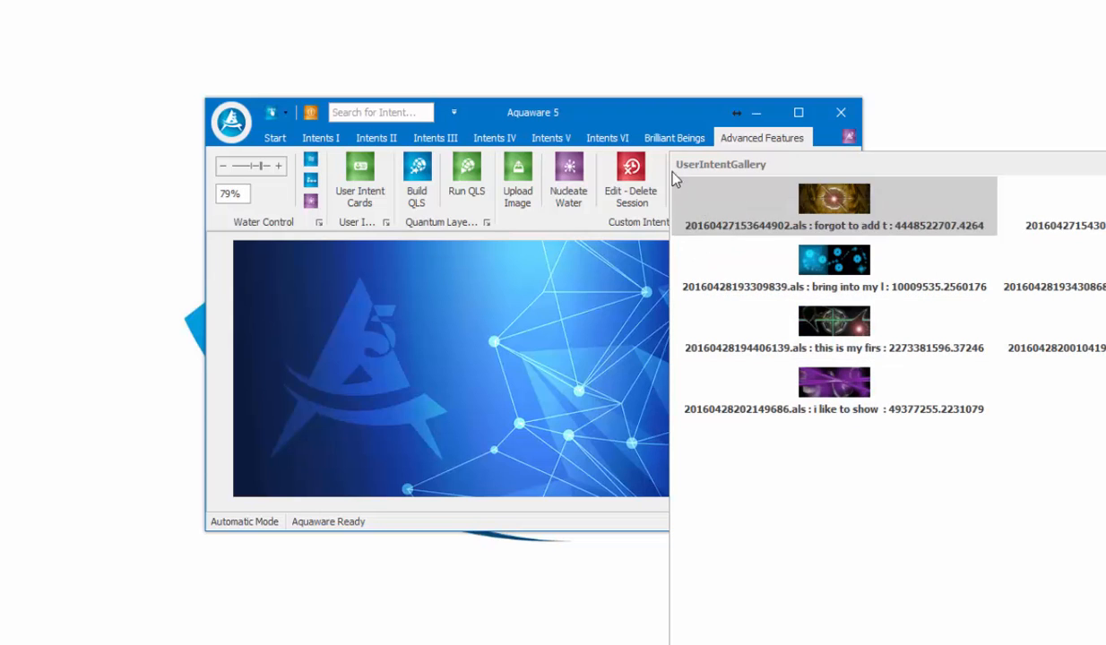
click(674, 137)
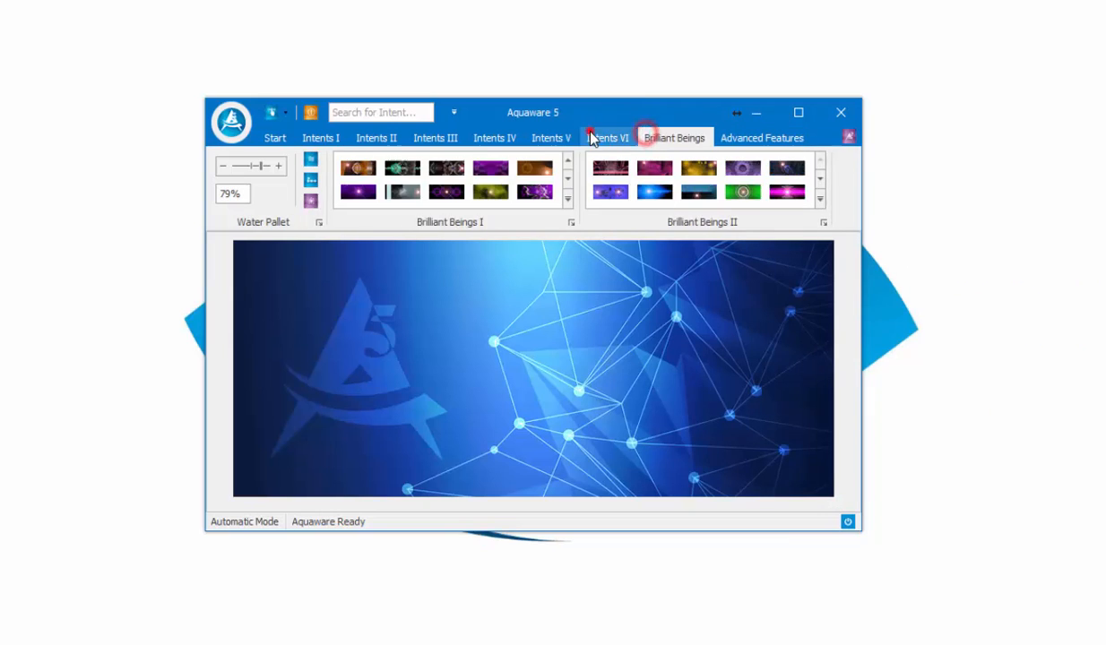
click(376, 137)
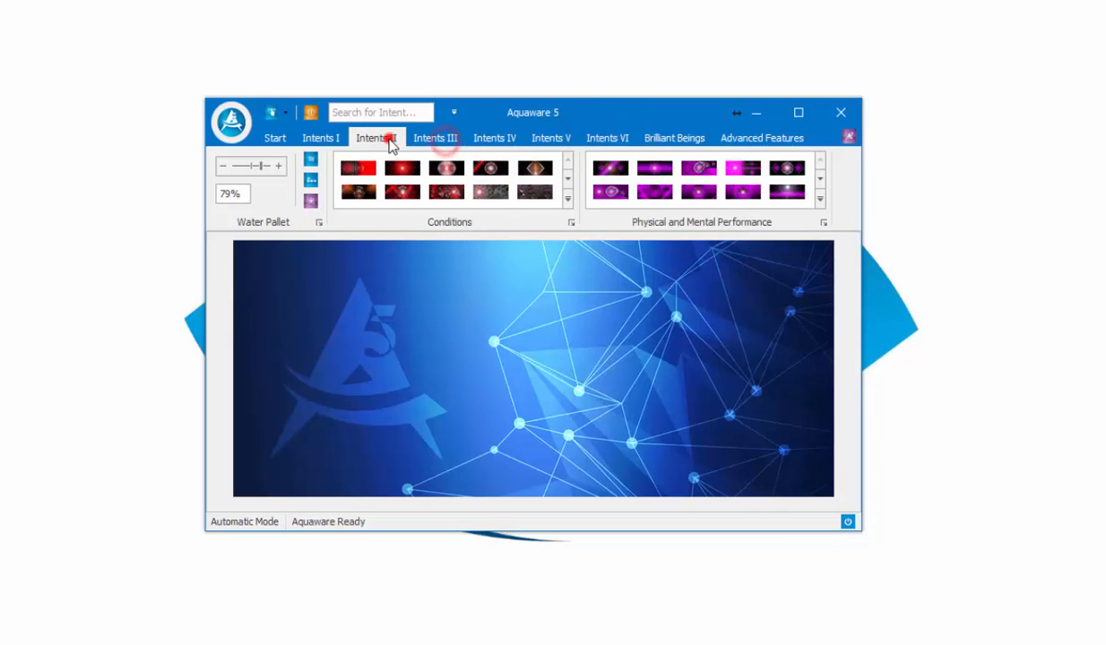
click(274, 138)
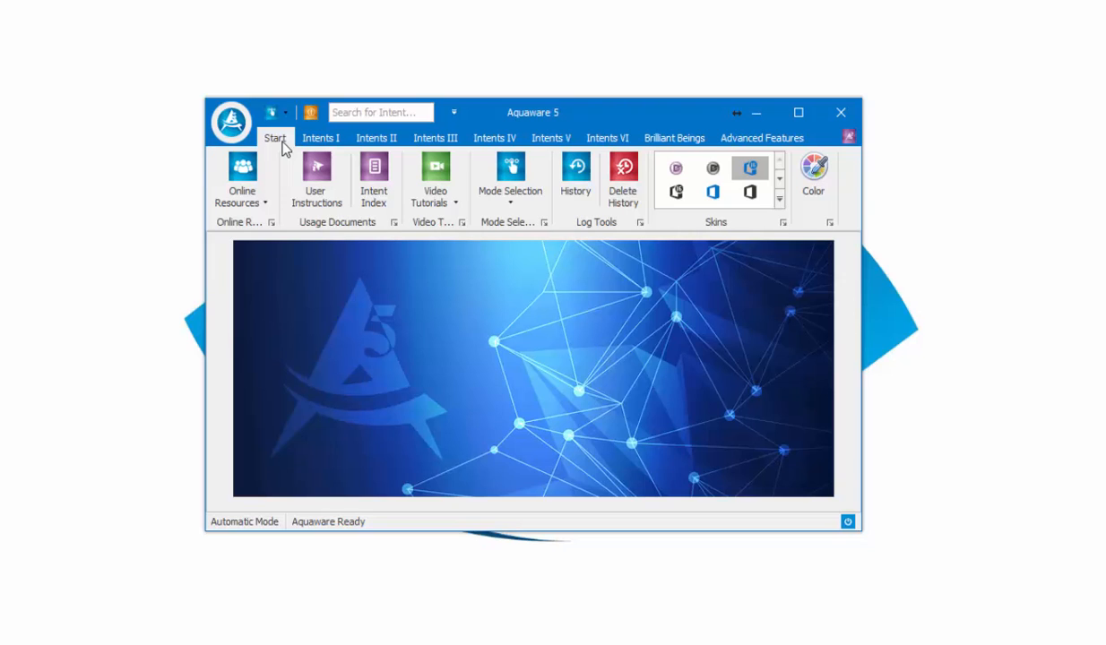
mouse_move(276, 112)
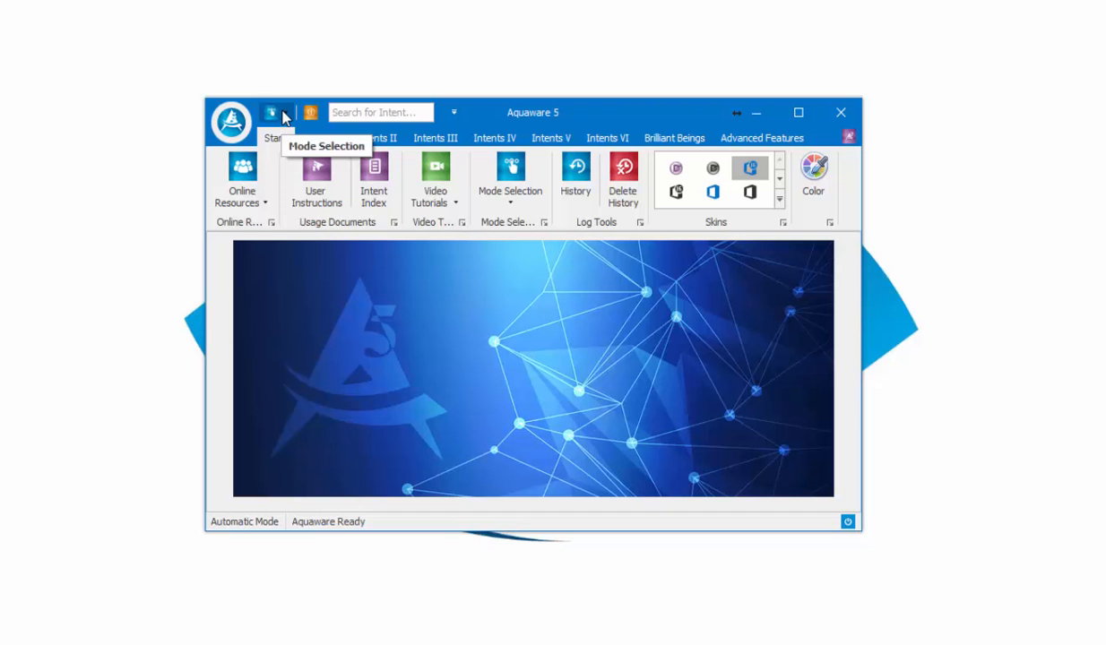
click(271, 112)
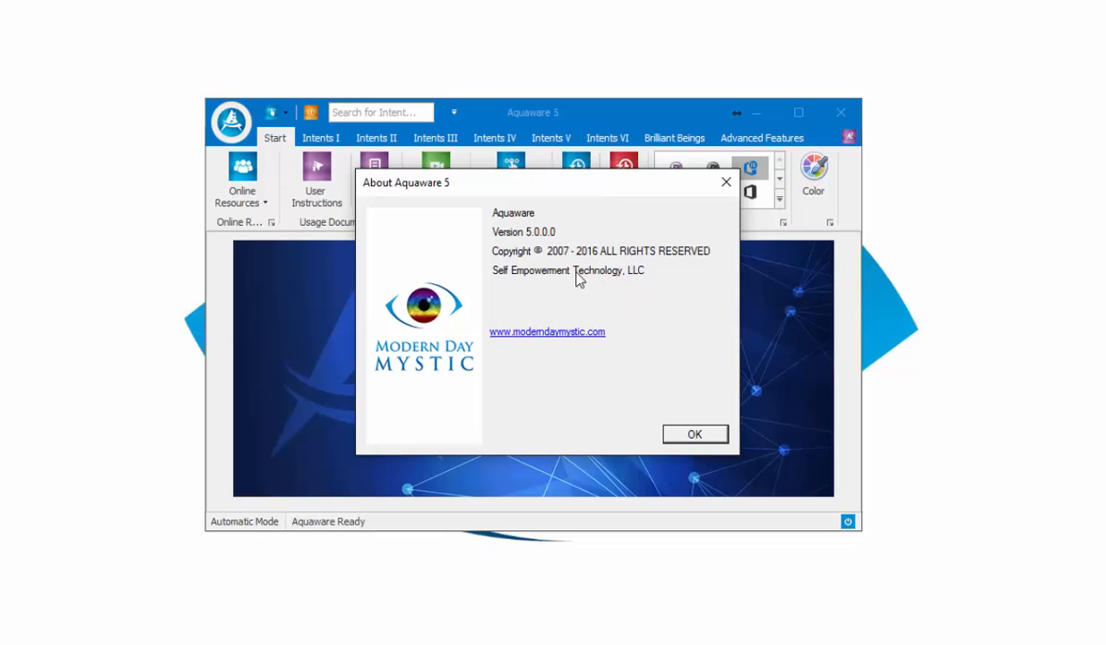
click(693, 434)
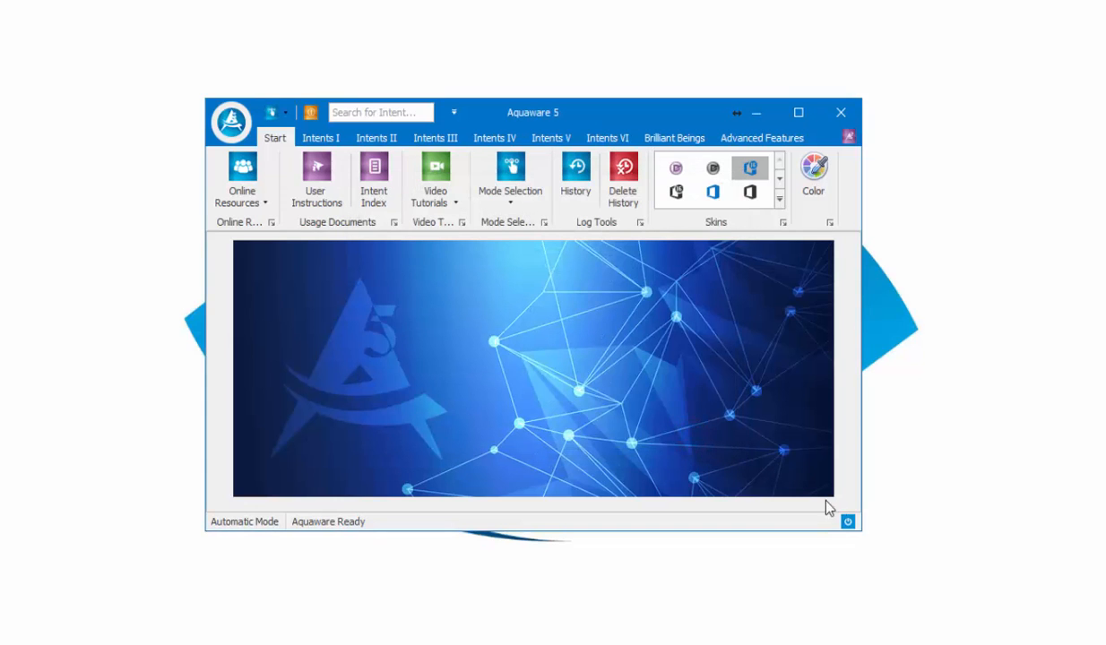
Put Aquaware into Standby Mode with the status-bar power button, then resume to Ready
click(847, 521)
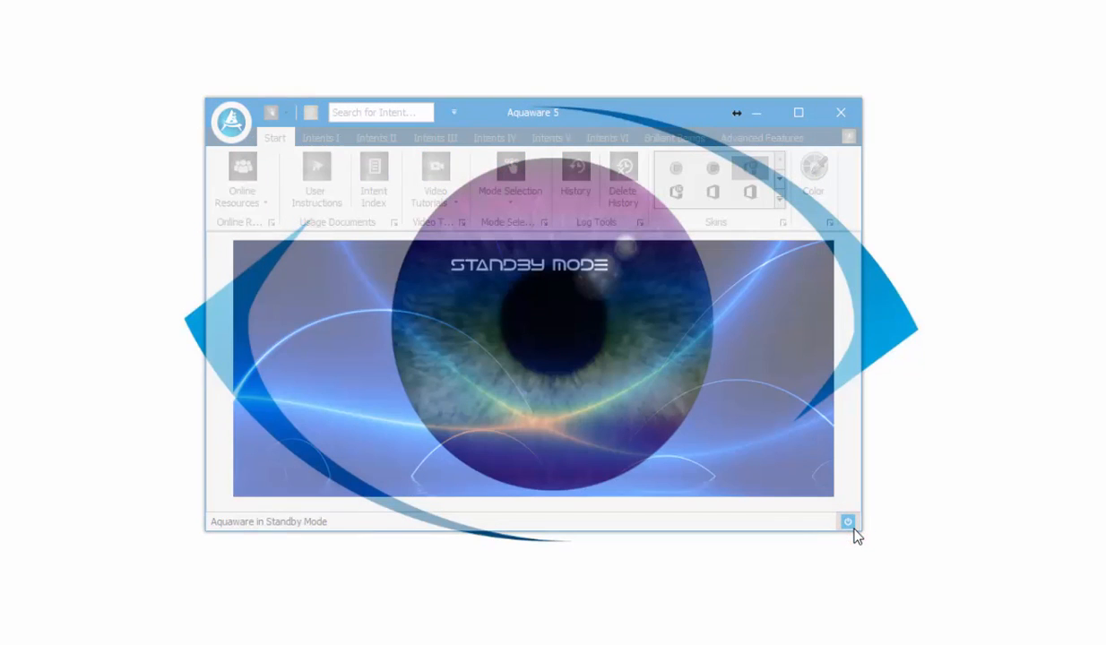
click(847, 522)
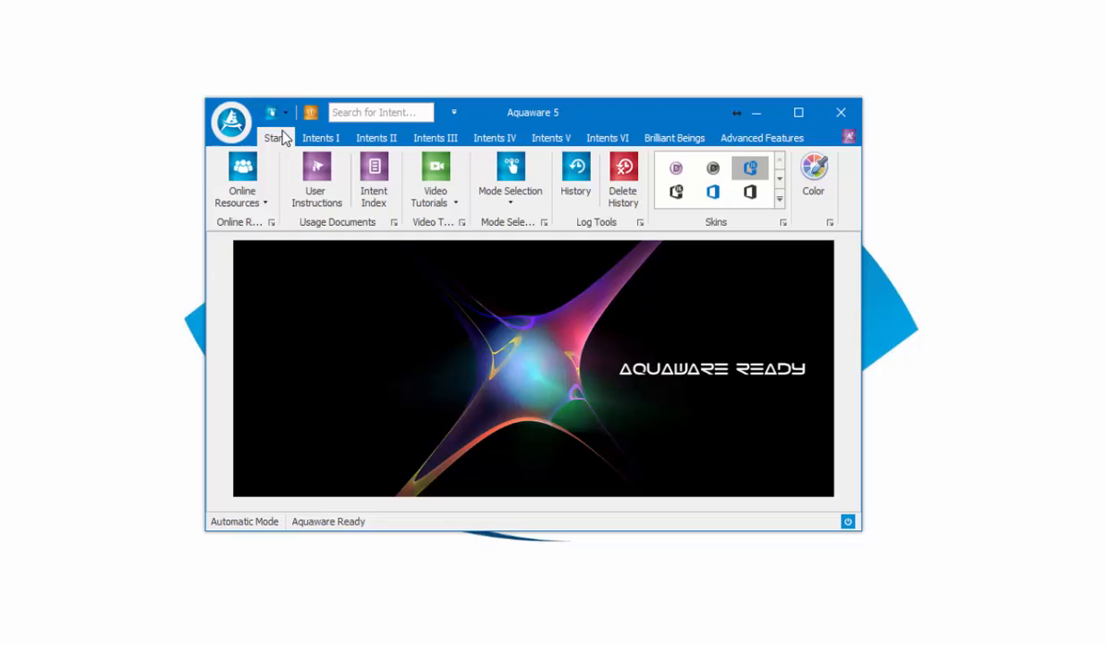
mouse_move(481, 131)
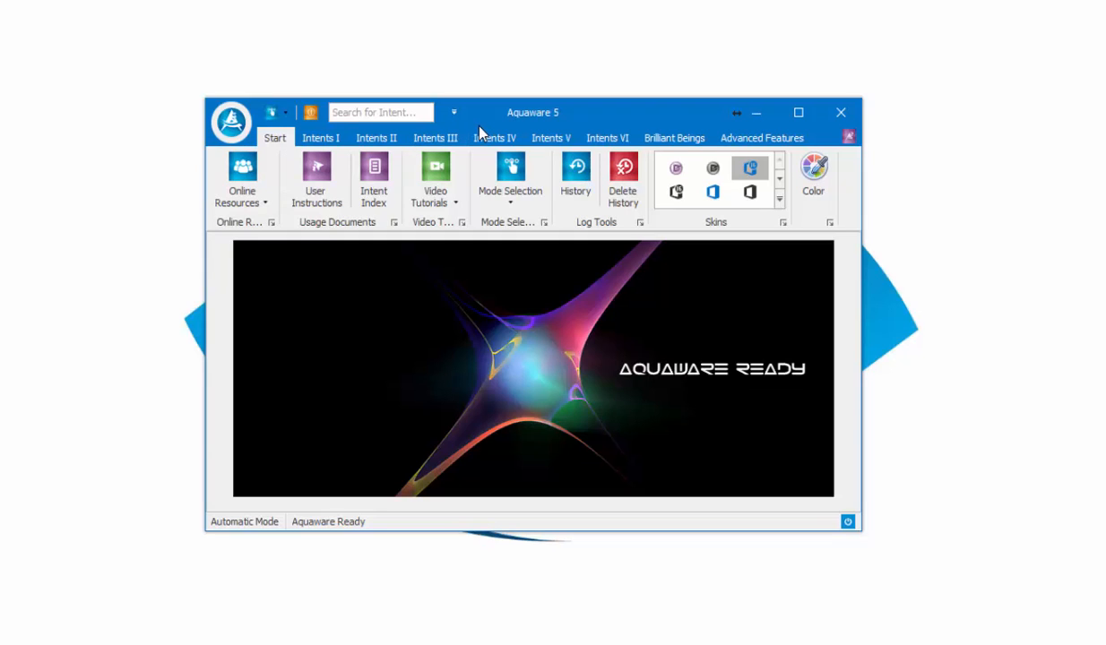